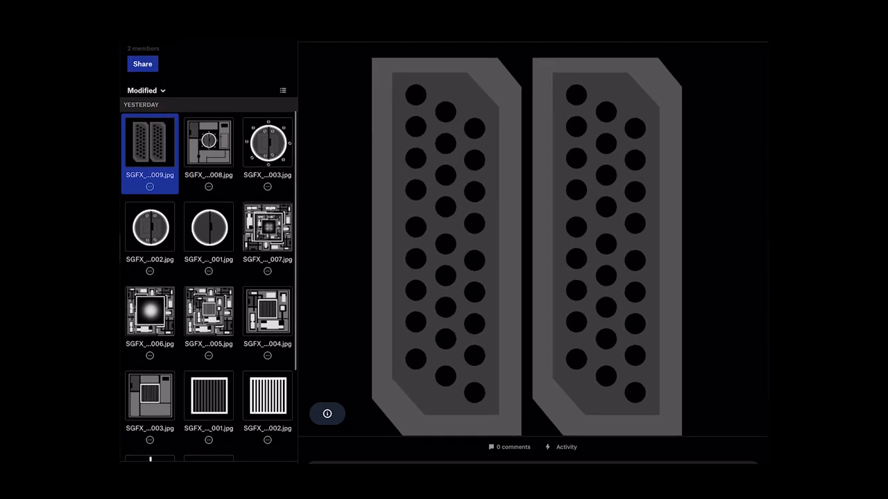
# - Switch to Nomad Sculpt and activate the Stamp tool on the merged cylinder assembly
pyautogui.click(267, 227)
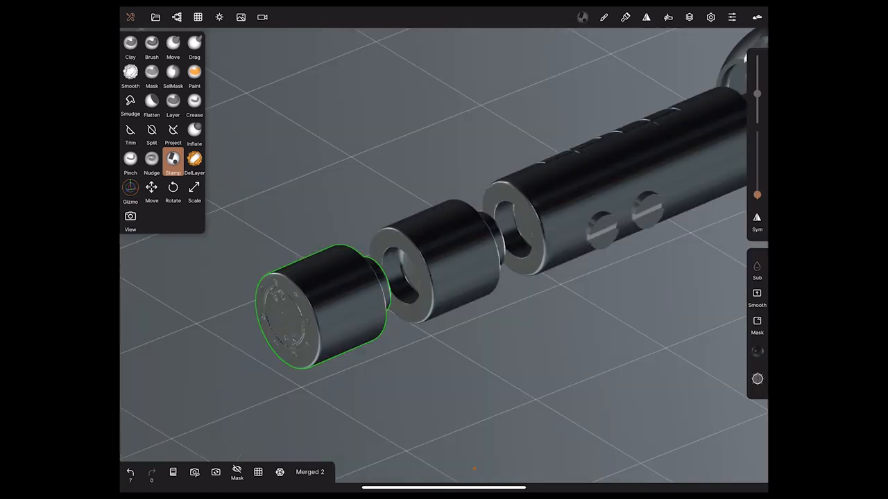
pyautogui.click(757, 379)
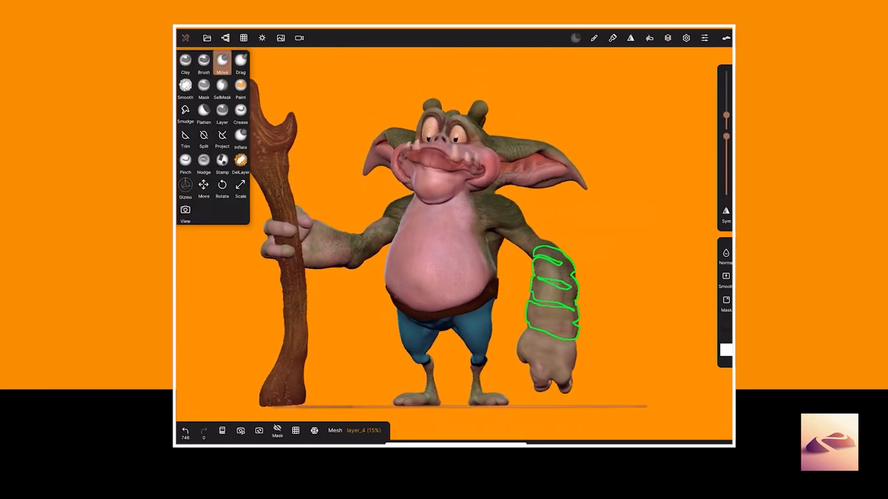
pyautogui.click(667, 38)
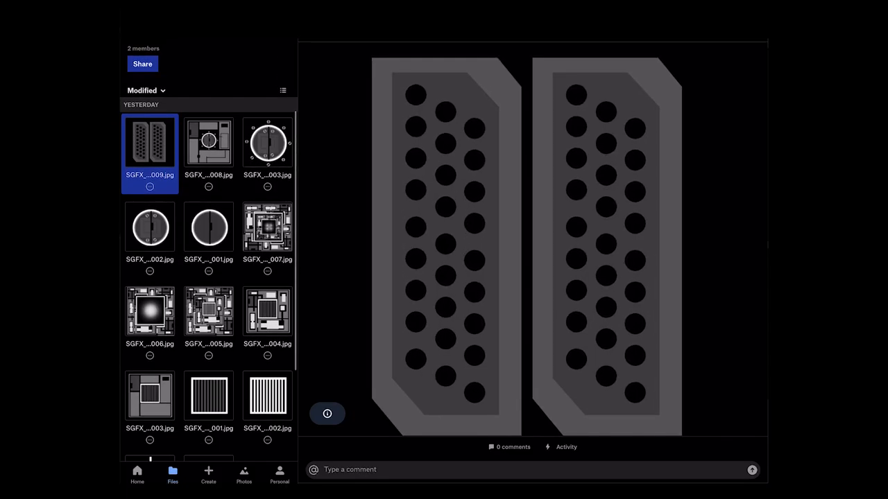
# - Return to Nomad Sculpt after previewing the SGFX 009 greeble image
pyautogui.click(267, 227)
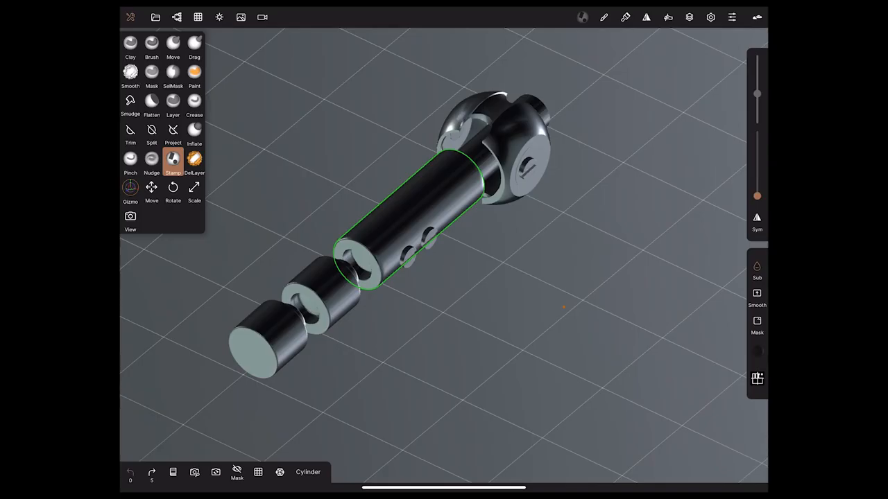
# - Check the Cylinder's face count in Topology, then scroll through the Scene object list
pyautogui.click(198, 16)
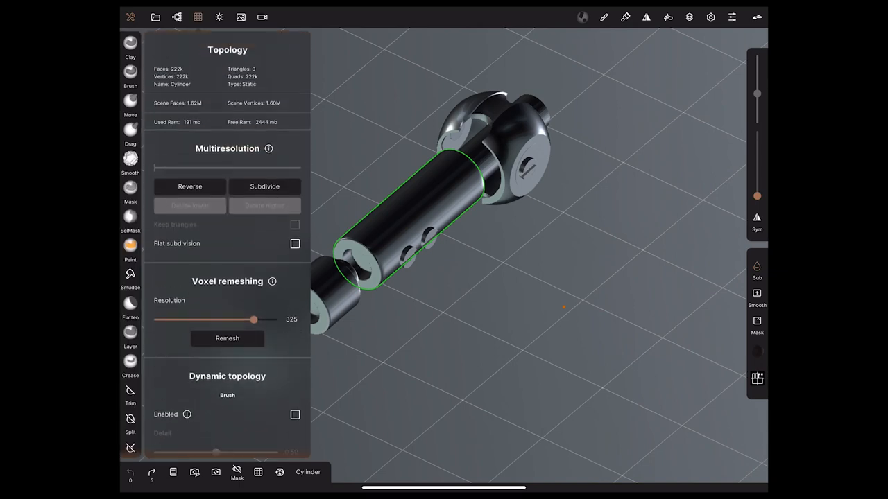
pyautogui.click(198, 17)
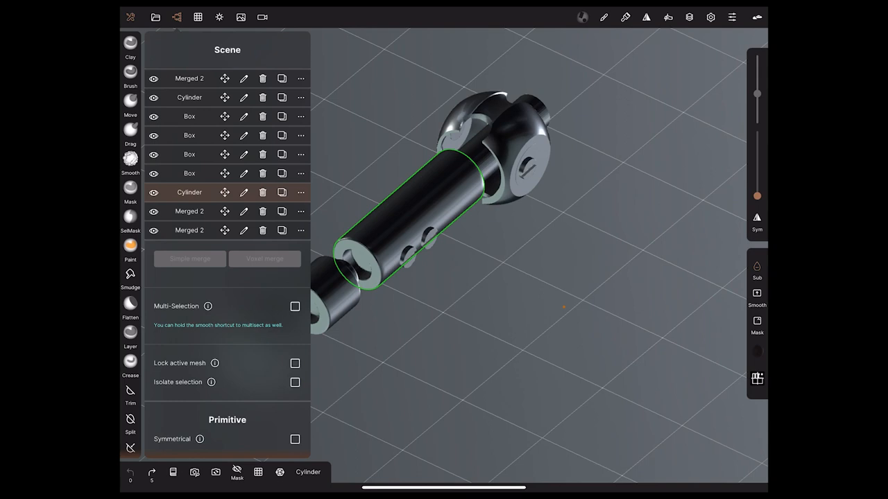
pyautogui.scroll(-3)
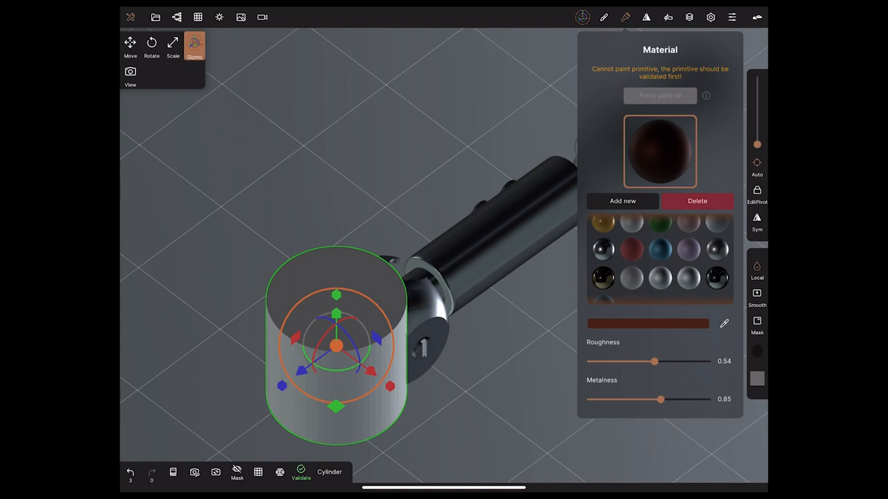
# - Apply the chrome material (roughness 0.22, metalness 1.00) and raise Exposure to 1.06
pyautogui.click(603, 250)
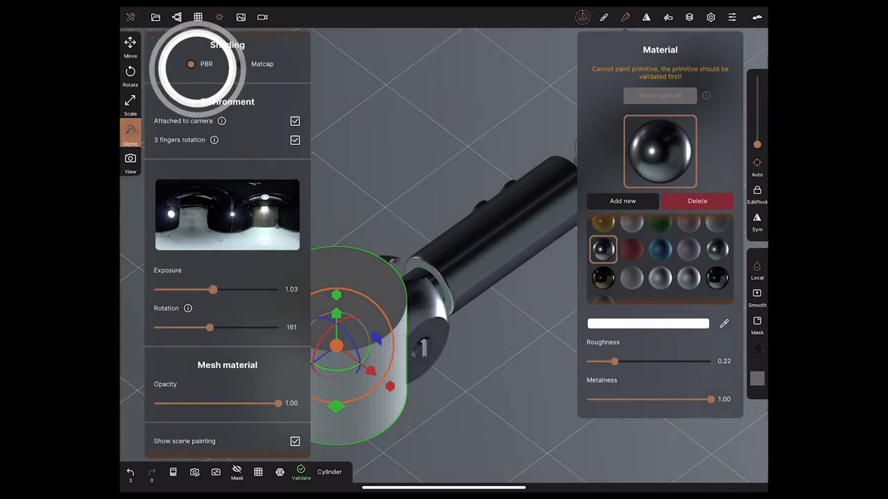
pyautogui.moveTo(213, 290); pyautogui.dragTo(215, 289)
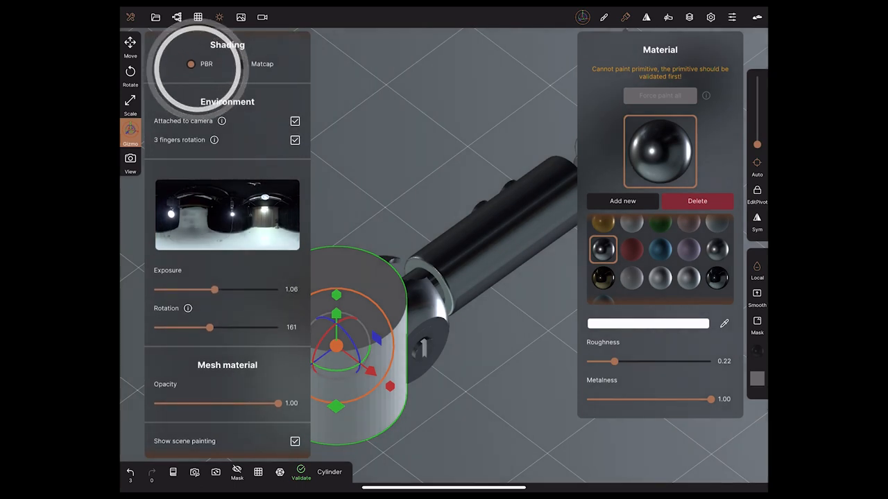
pyautogui.click(300, 471)
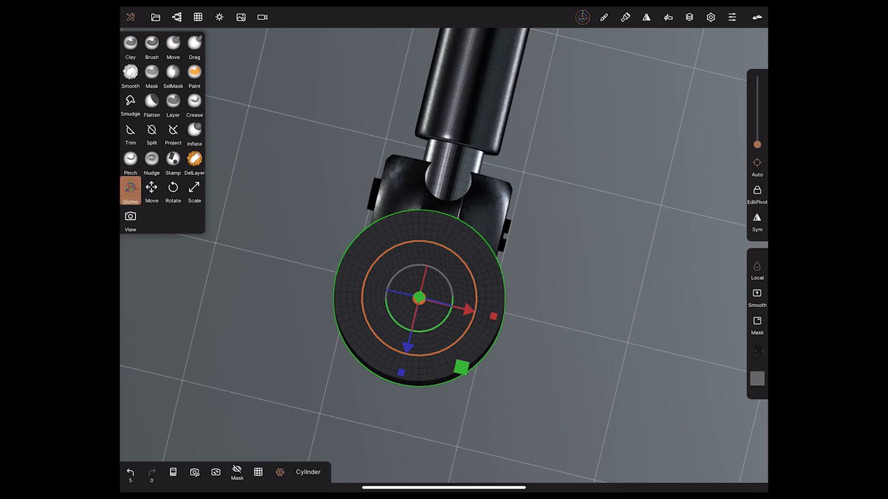
# - Activate the Stamp tool and choose an alpha from the library grid
pyautogui.click(173, 159)
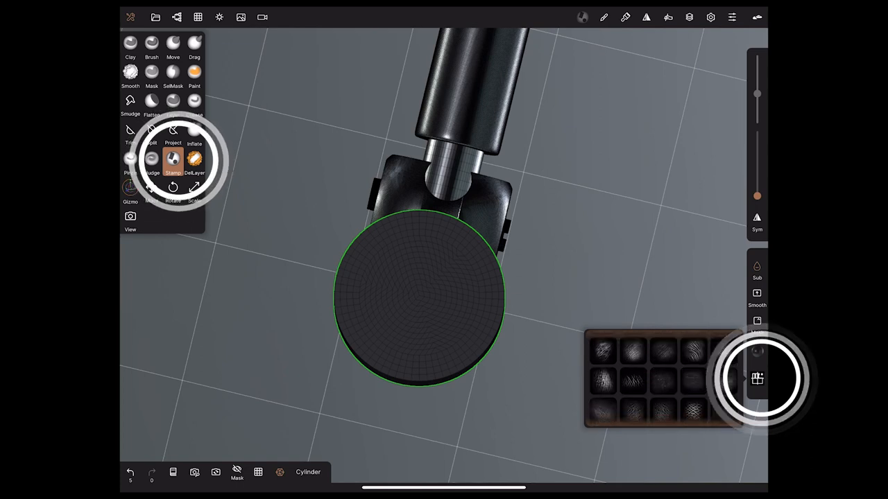
pyautogui.click(757, 378)
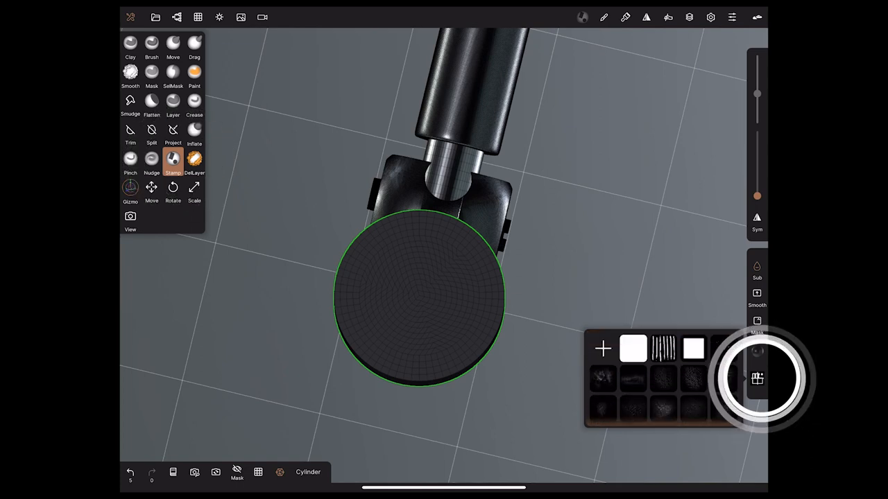
pyautogui.click(757, 378)
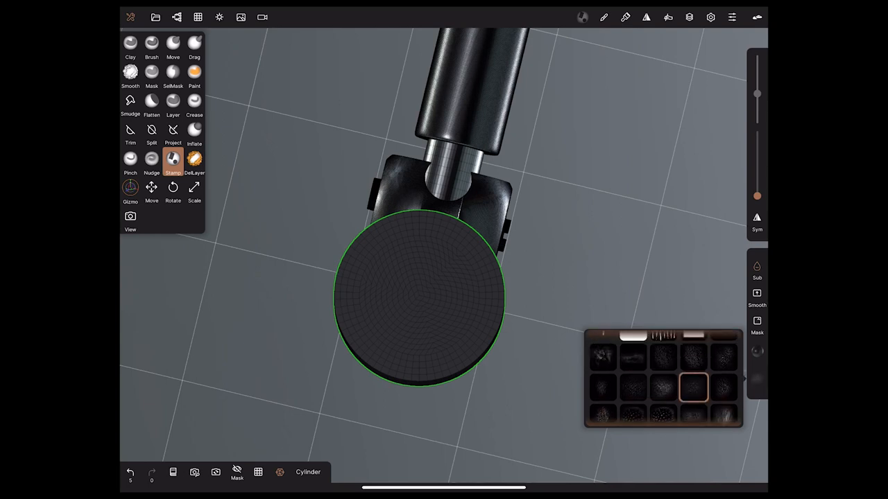
pyautogui.click(692, 355)
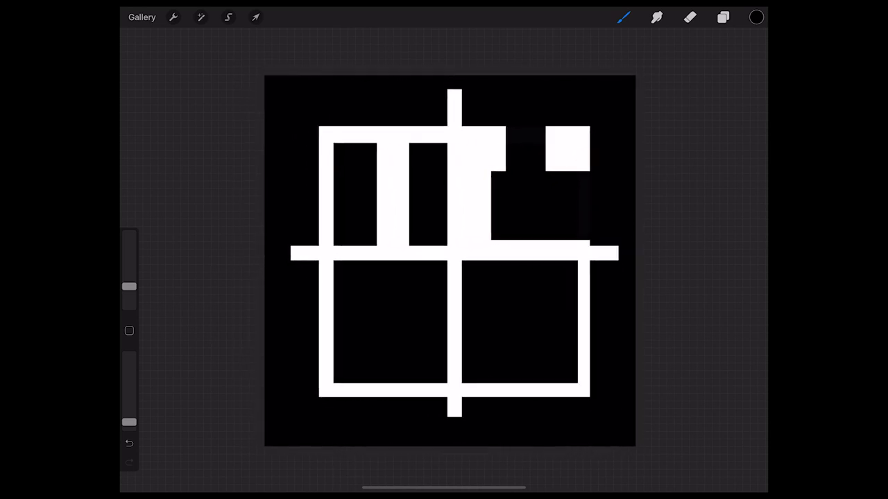
# - Select a square in the lower-right cell with a rectangle selection and fill it white
pyautogui.click(723, 17)
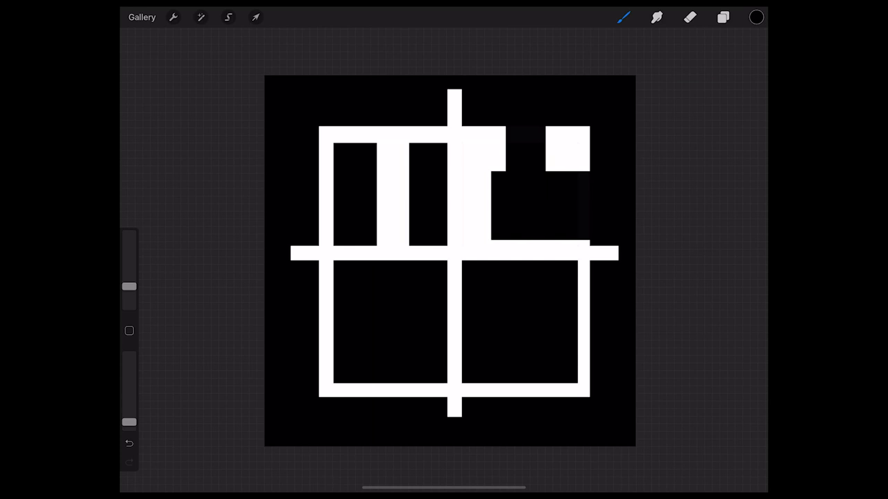
pyautogui.click(229, 16)
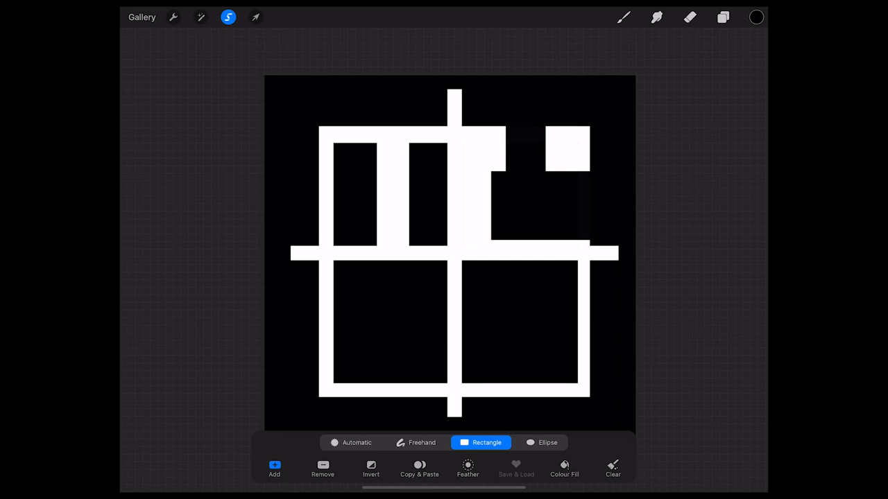
pyautogui.click(755, 17)
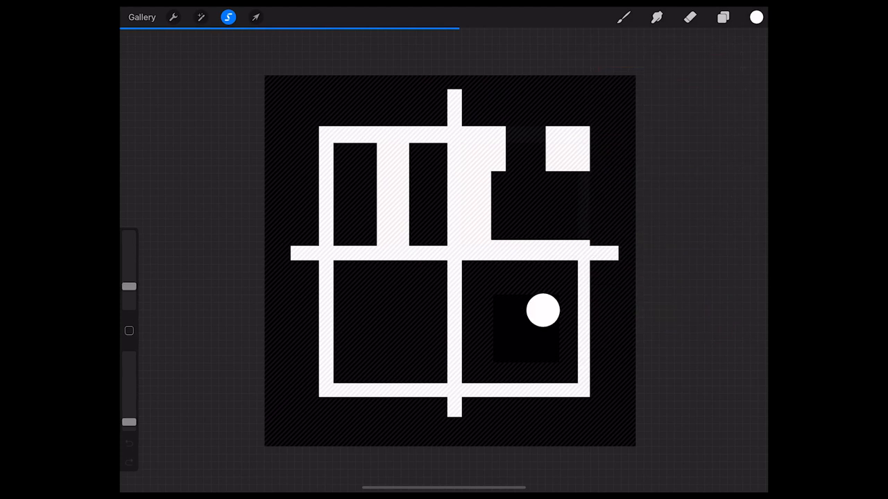
pyautogui.click(200, 17)
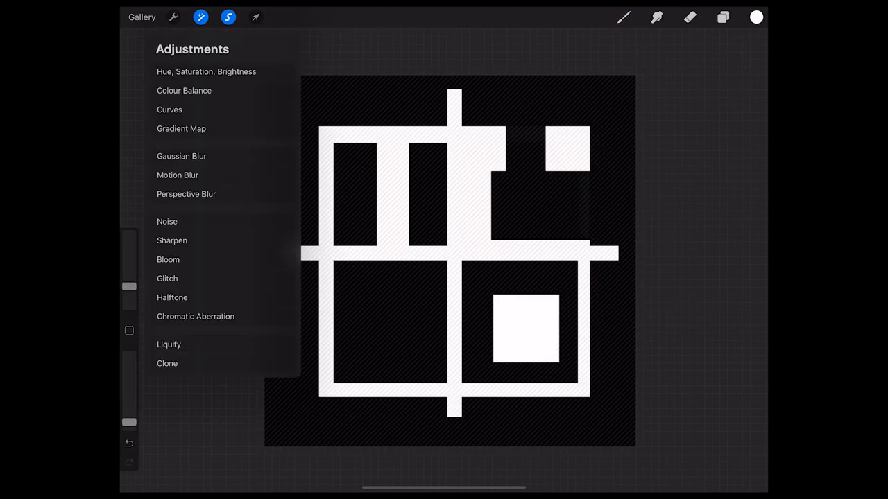
pyautogui.click(201, 17)
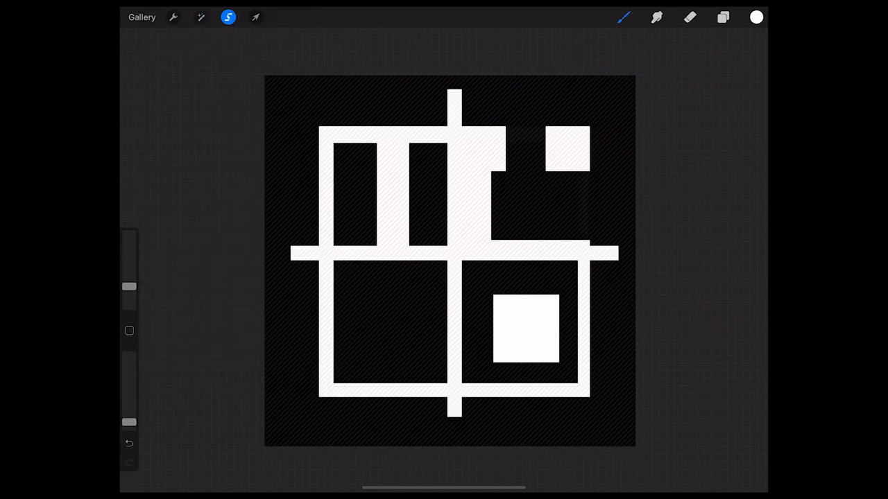
# - Save the design as a JPEG to On My iPad > Nomad > alphas
pyautogui.click(200, 17)
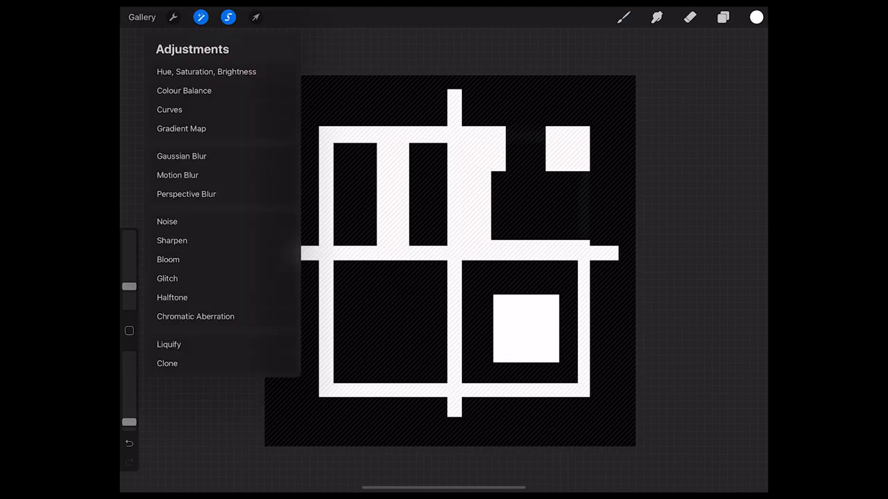
pyautogui.click(173, 17)
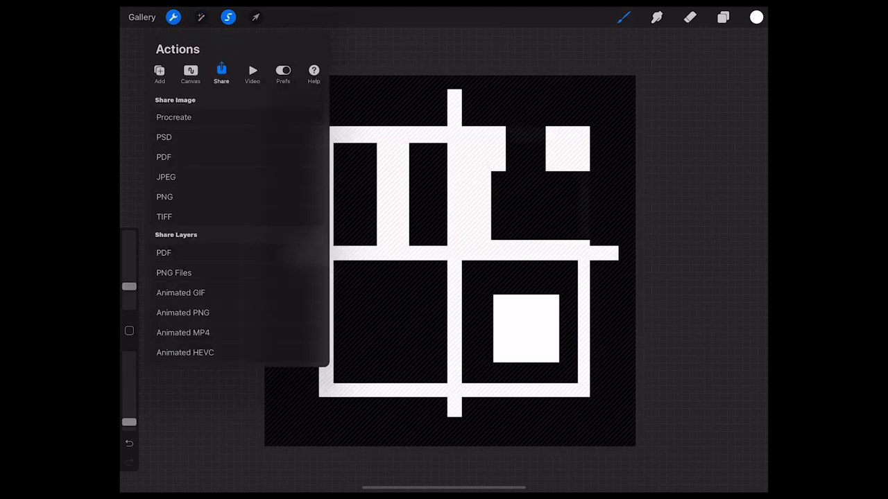
pyautogui.click(166, 177)
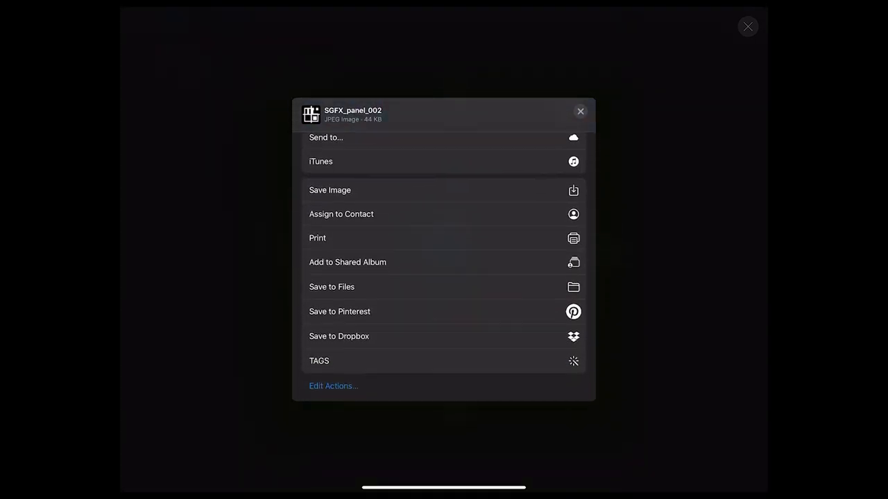
pyautogui.click(331, 286)
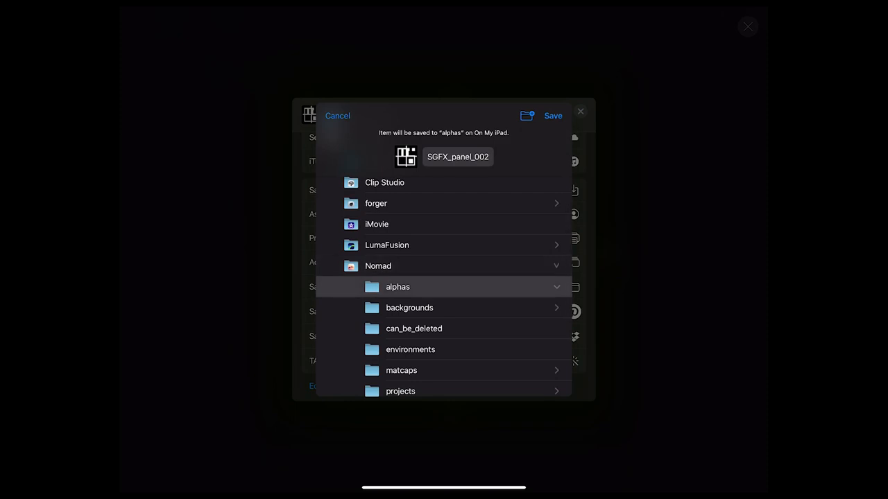
pyautogui.scroll(-3)
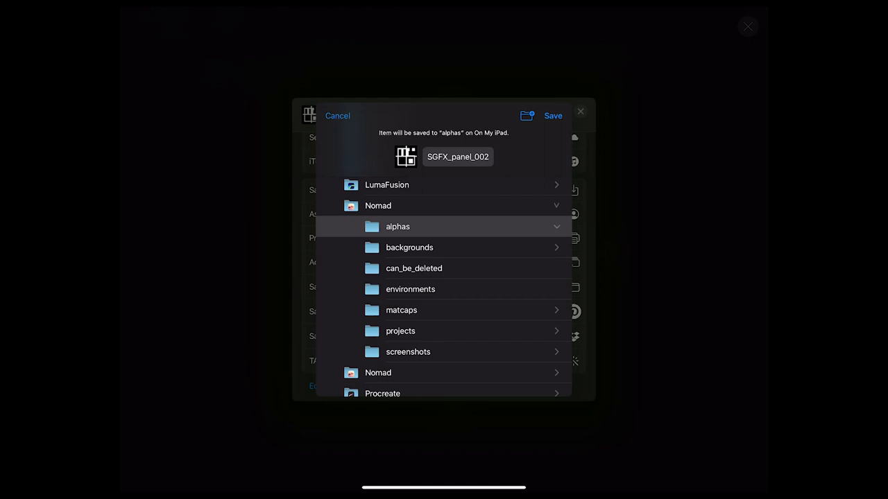
pyautogui.click(337, 116)
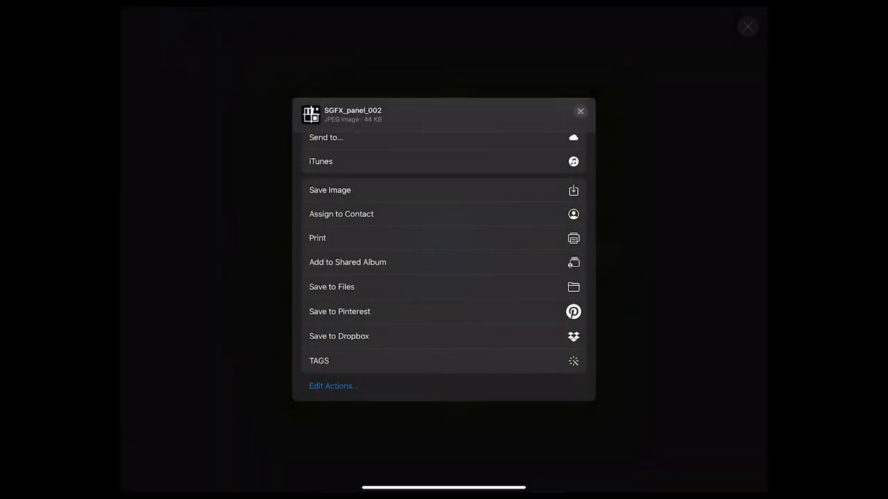
pyautogui.click(581, 111)
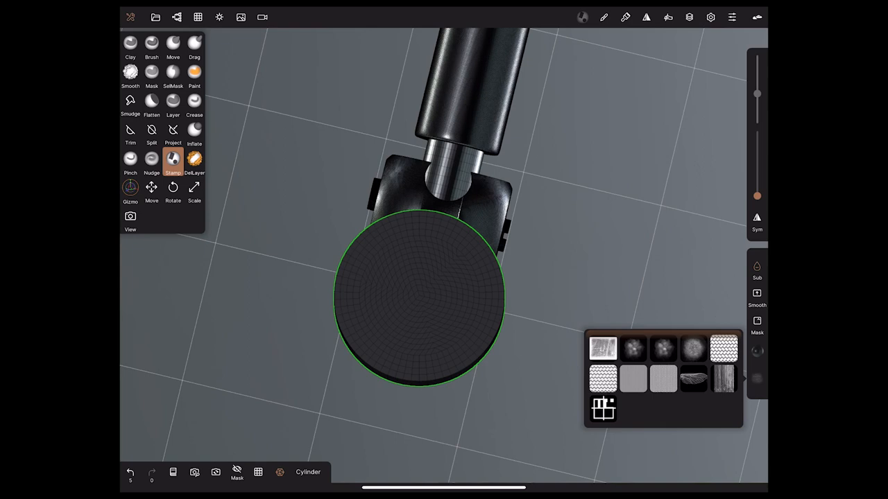
# - Choose the new panel alpha and test-stamp it once on the cylinder top
pyautogui.click(603, 408)
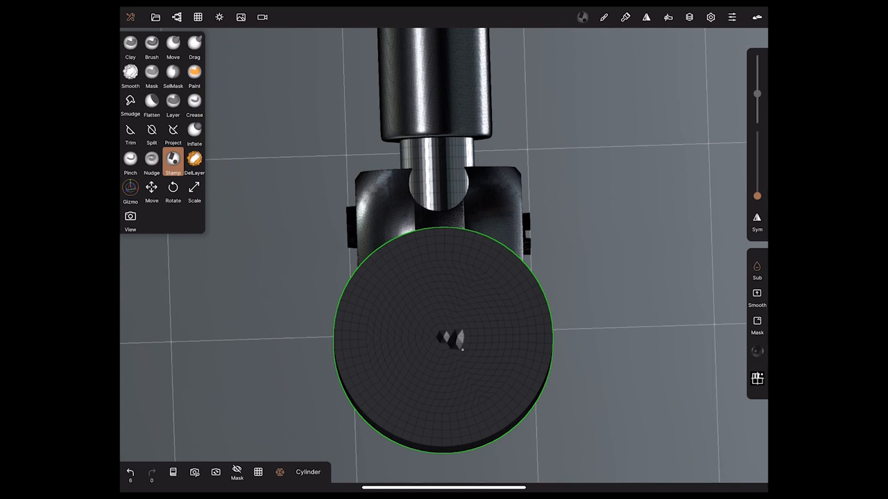
pyautogui.moveTo(444, 340); pyautogui.dragTo(485, 331)
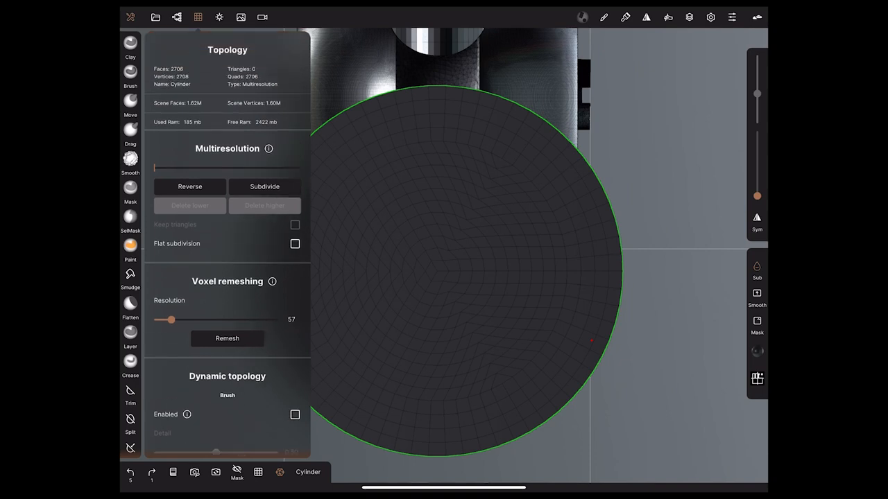
# - Subdivide the cylinder five times to about 2.77M faces, accepting the vertex warning
pyautogui.click(264, 186)
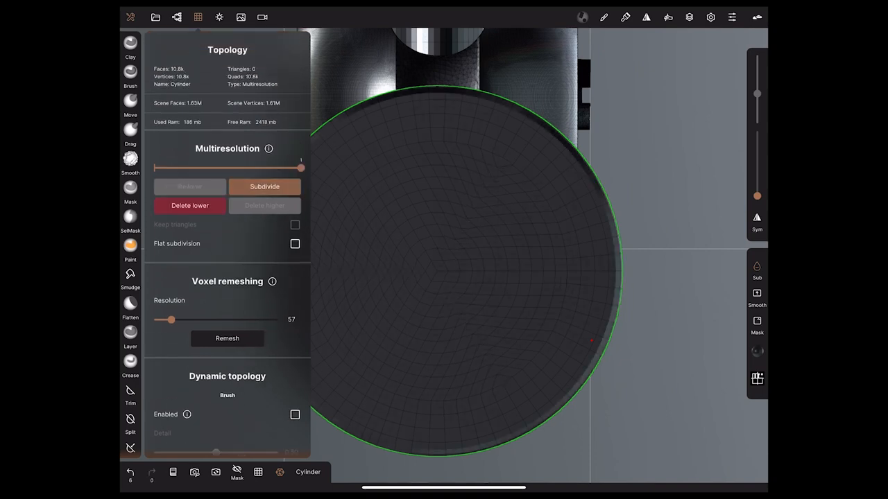
pyautogui.click(265, 186)
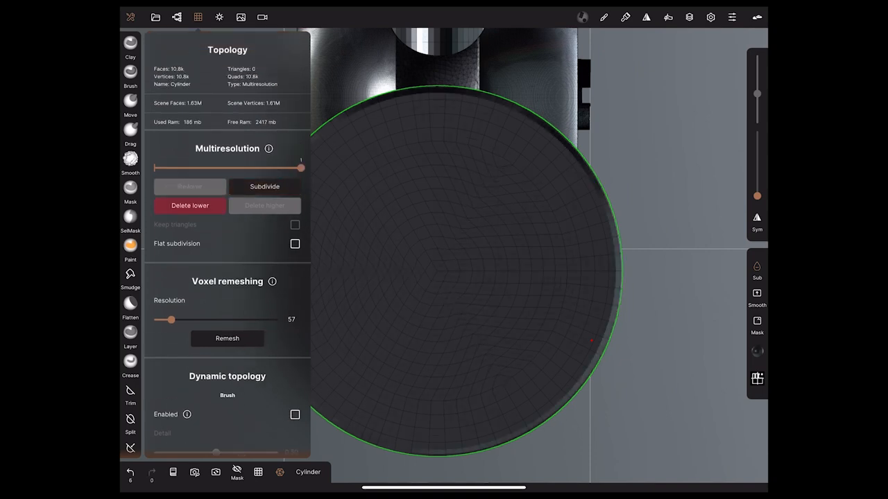
pyautogui.click(264, 186)
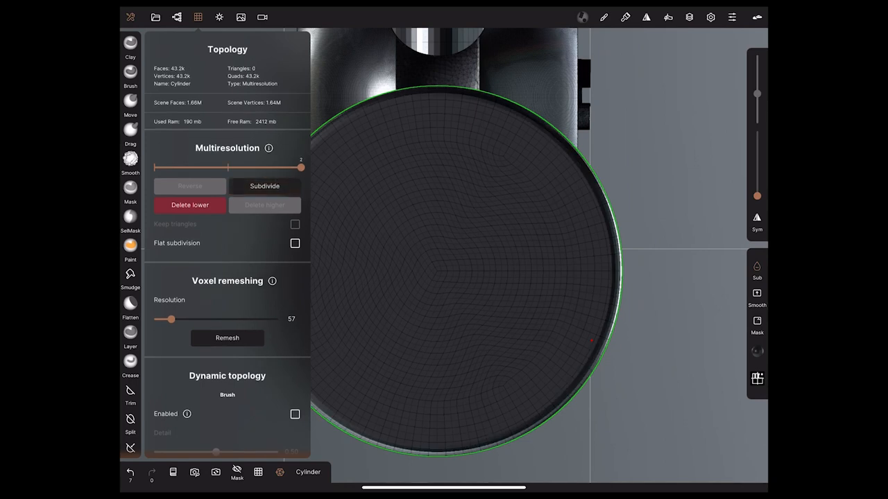
pyautogui.click(264, 185)
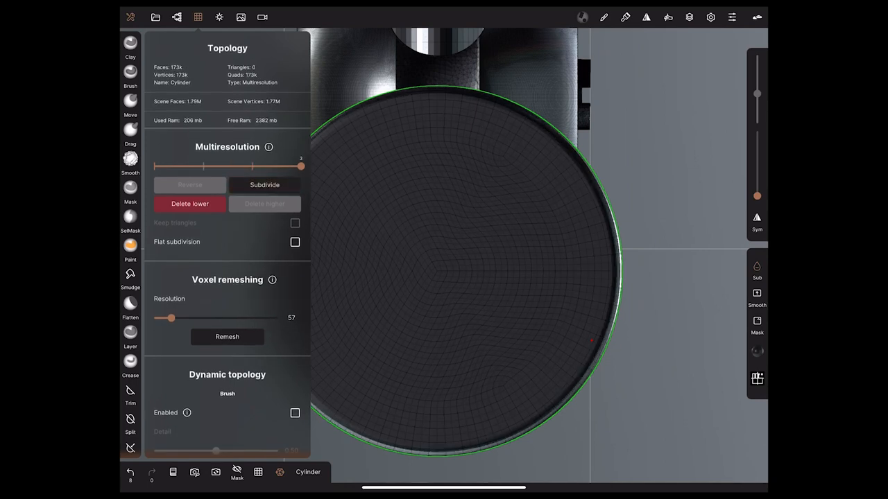
pyautogui.click(265, 184)
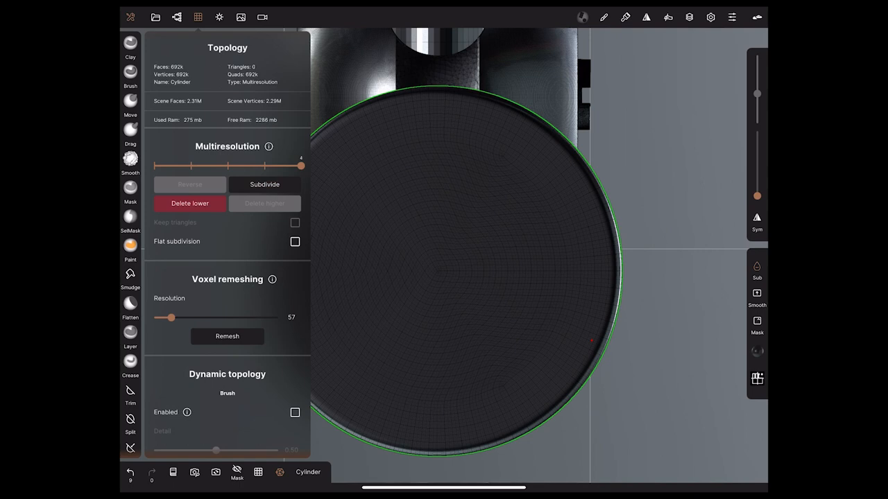
pyautogui.click(264, 185)
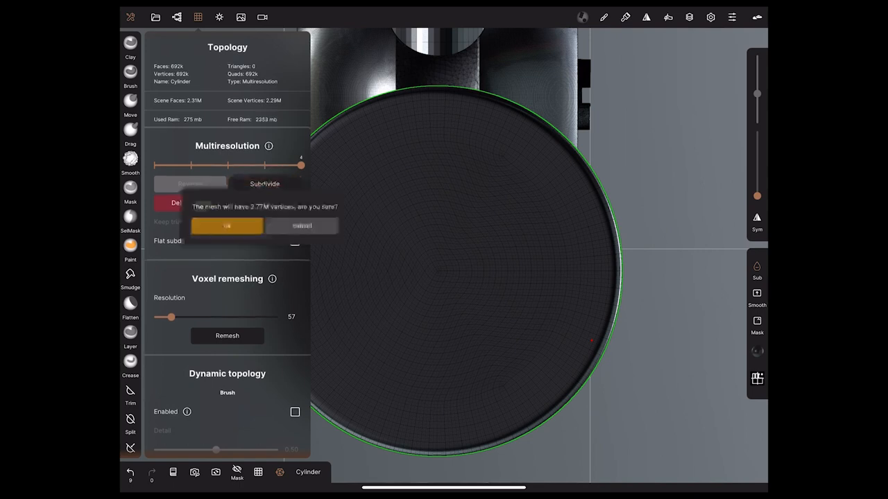
pyautogui.click(226, 225)
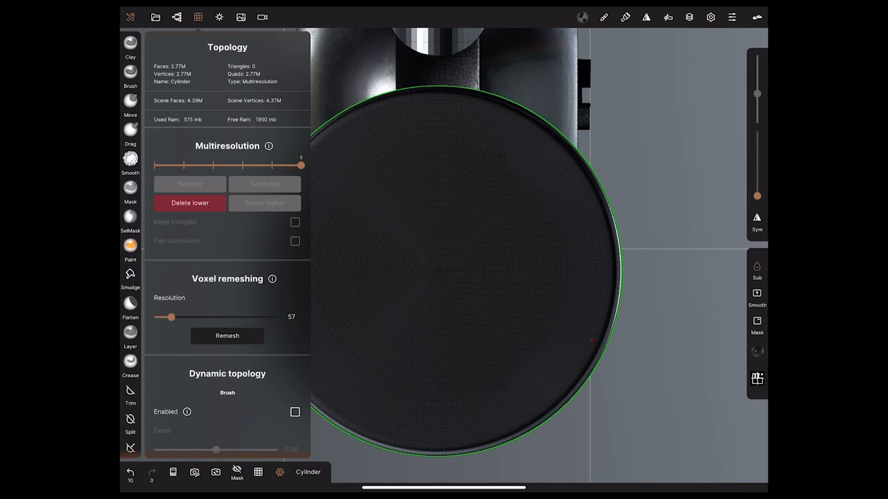
pyautogui.click(189, 202)
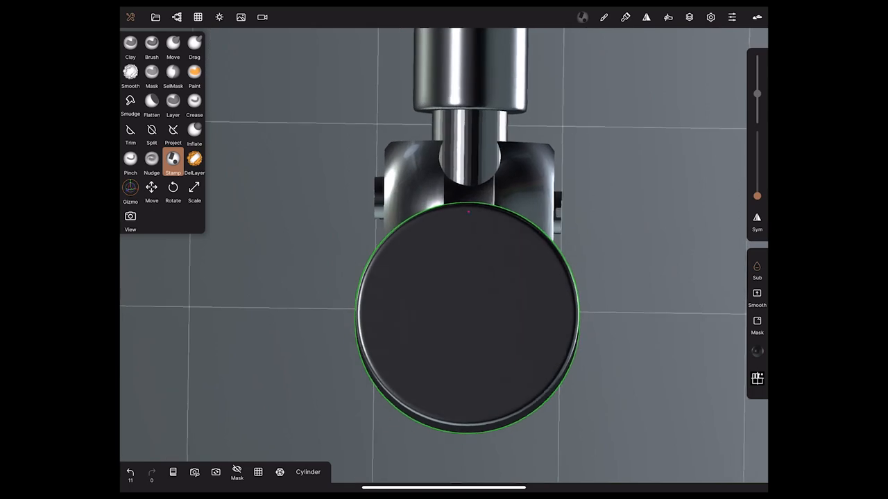
pyautogui.click(262, 16)
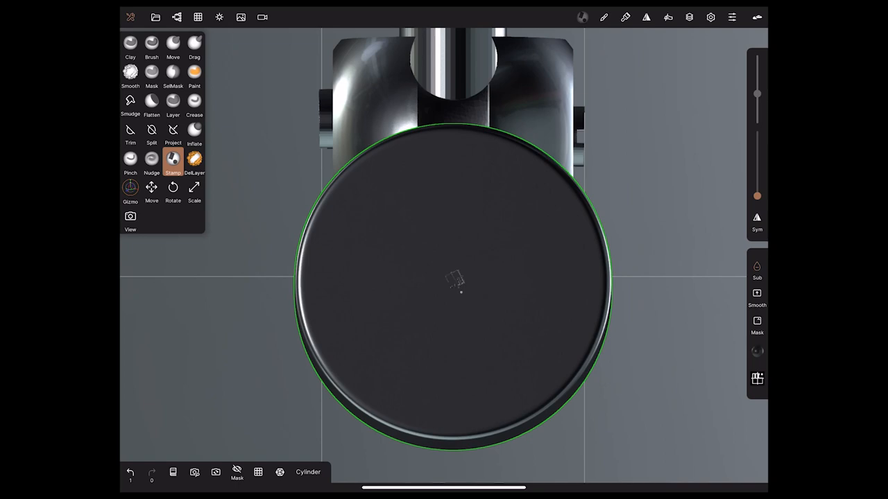
pyautogui.click(454, 285)
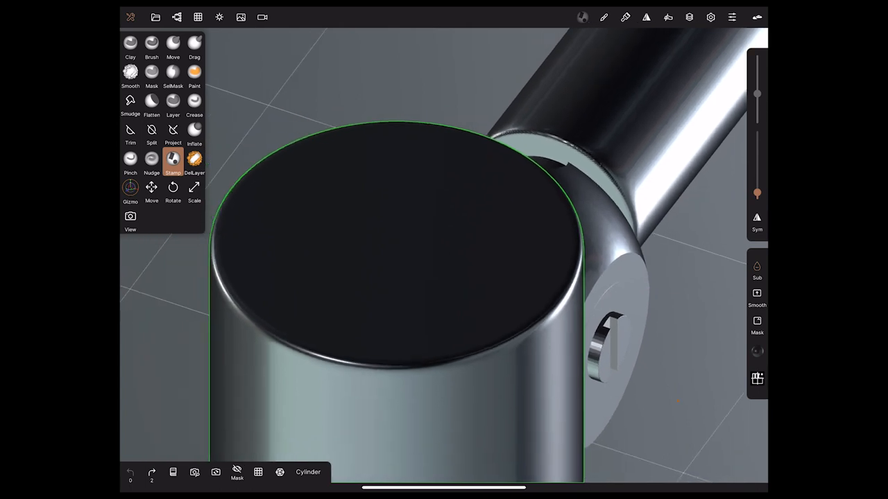
# - Bring back the stamped panel pattern on the end cap, then undo it
pyautogui.click(756, 269)
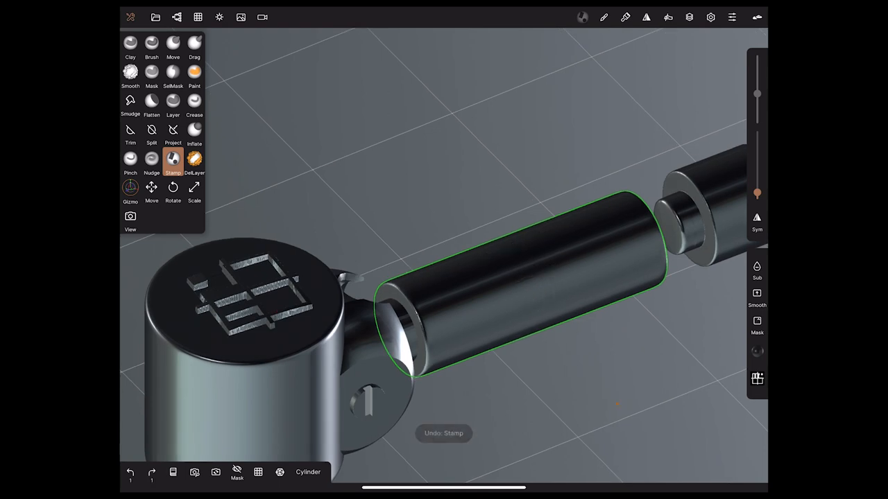
pyautogui.click(533, 286)
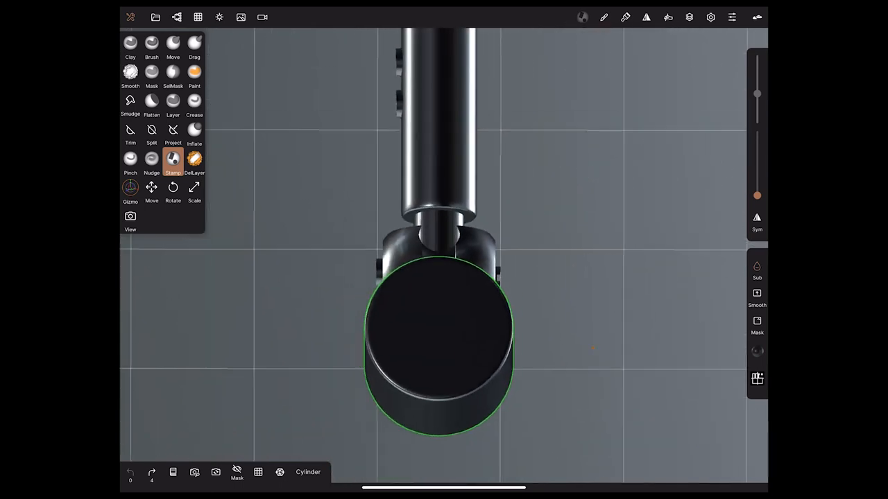
pyautogui.click(262, 17)
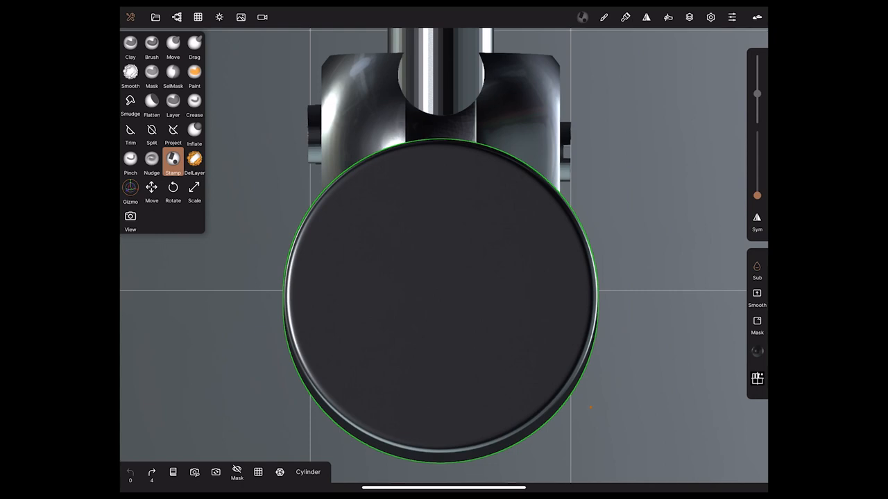
pyautogui.click(262, 17)
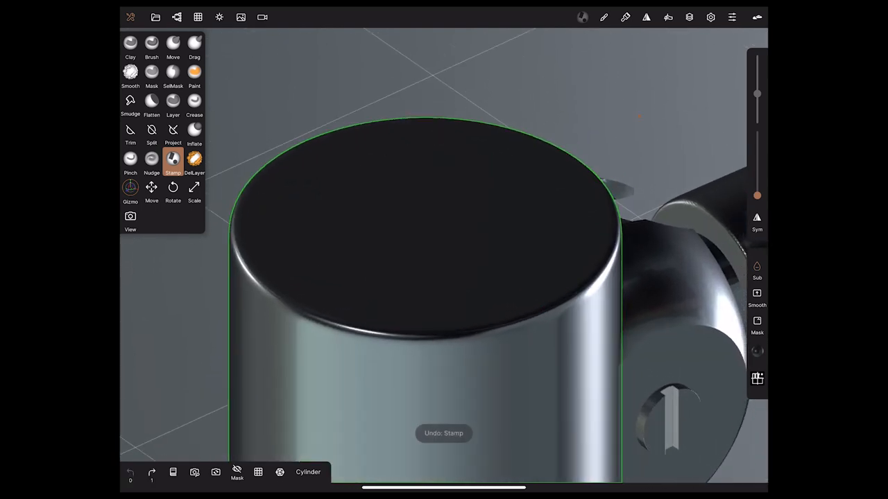
# - Set the stamp brush falloff to the in-circle preset curve from the Falloff grid
pyautogui.click(603, 17)
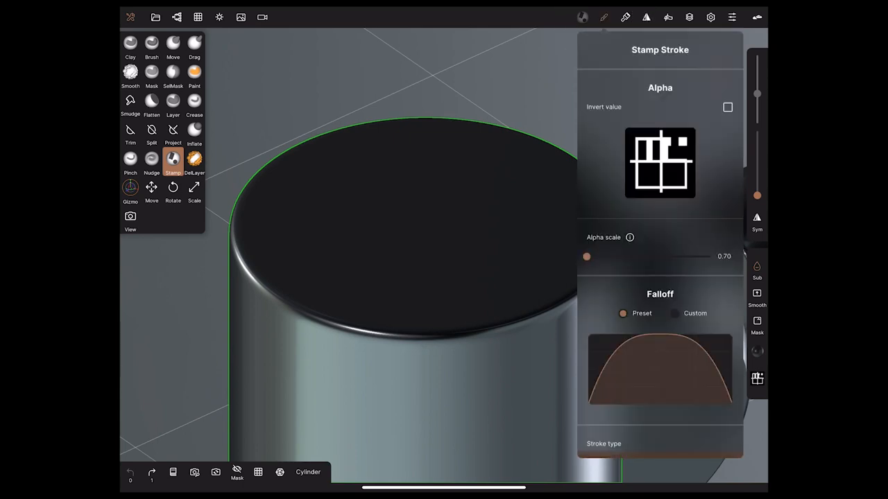
pyautogui.scroll(-3)
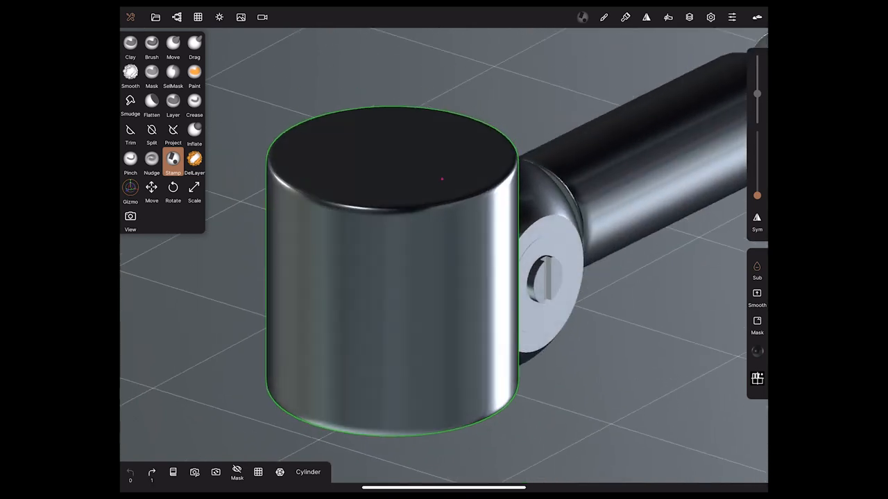
pyautogui.click(364, 291)
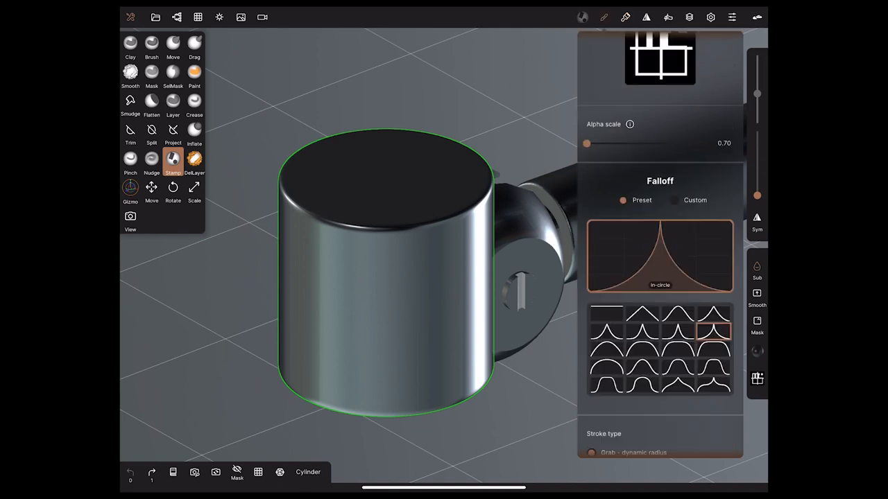
pyautogui.scroll(-3)
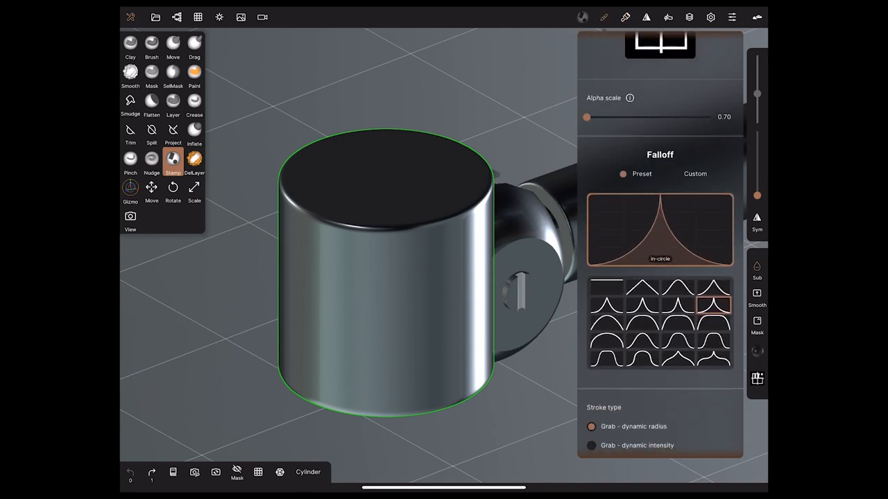
pyautogui.click(713, 315)
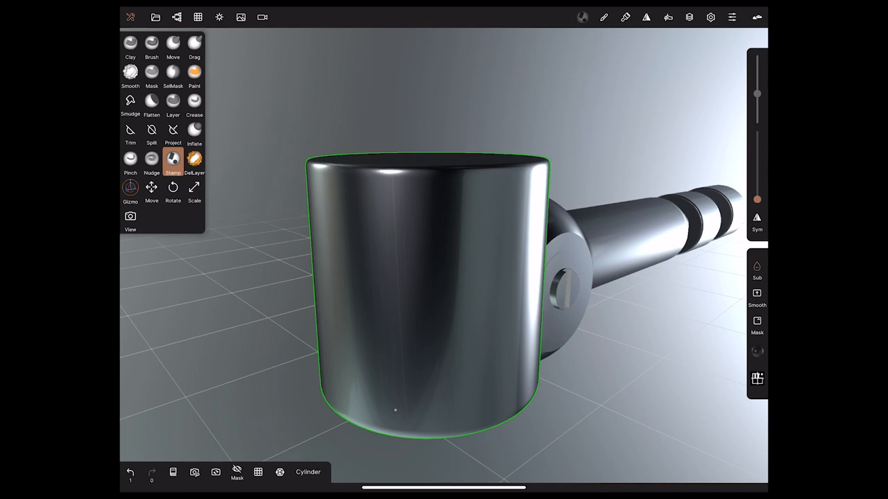
# - Stamp panel lines on Merged 2's small stepped cylinder and flatten the custom stamp falloff curve
pyautogui.click(757, 197)
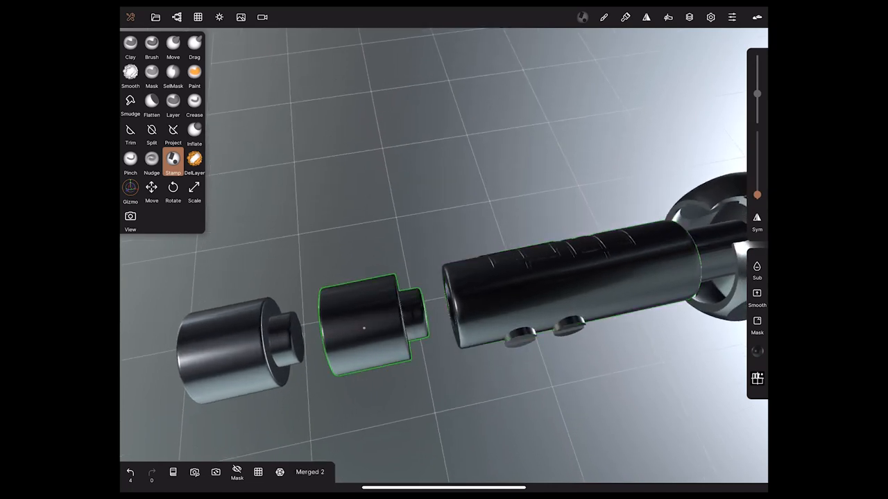
pyautogui.click(365, 326)
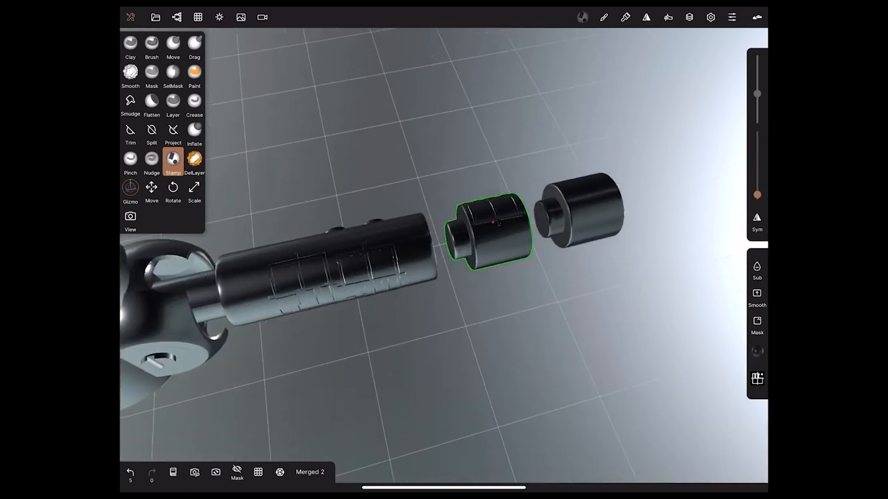
pyautogui.click(603, 16)
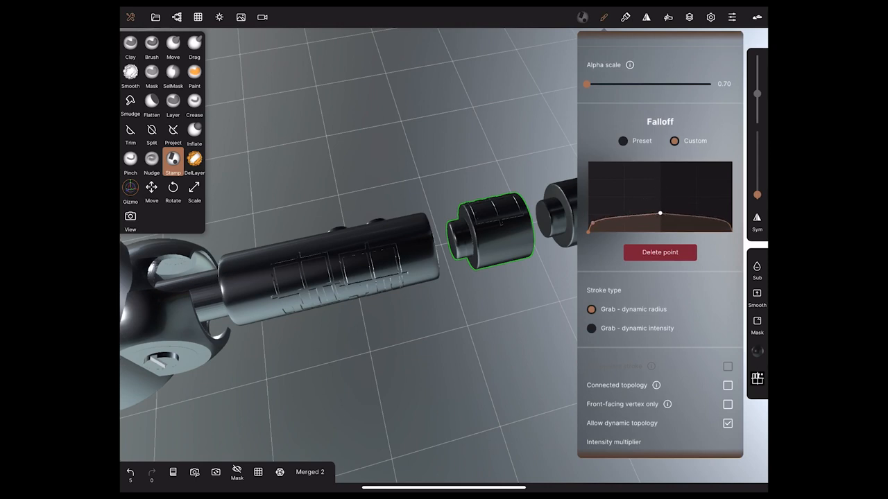
pyautogui.moveTo(660, 213); pyautogui.dragTo(659, 220)
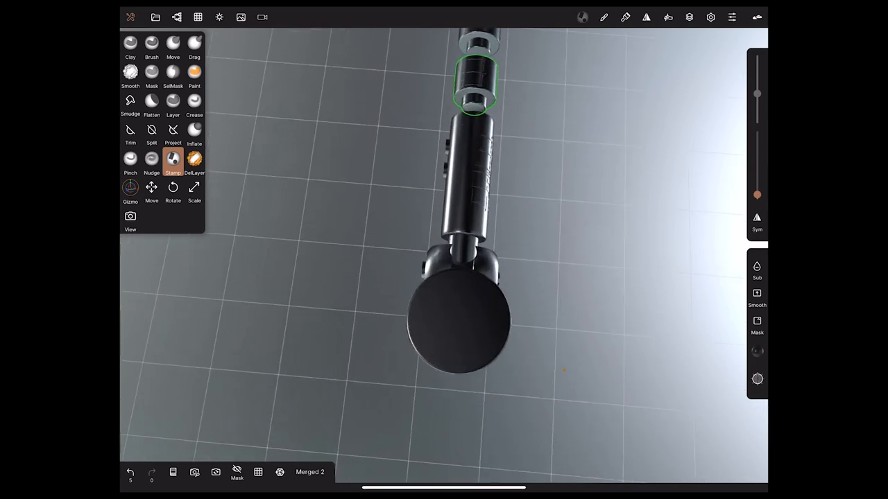
# - Switch the camera to orthographic and stamp circular greebles on the end cap's face
pyautogui.click(262, 16)
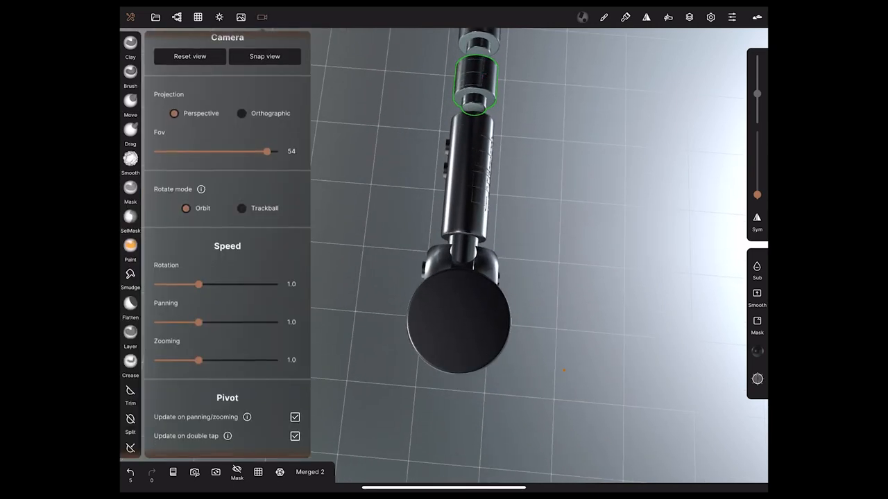
pyautogui.click(241, 113)
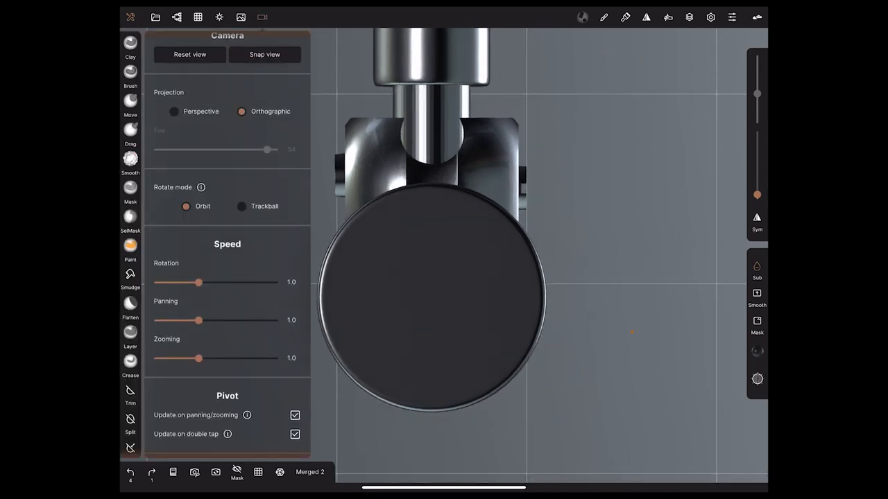
pyautogui.click(155, 16)
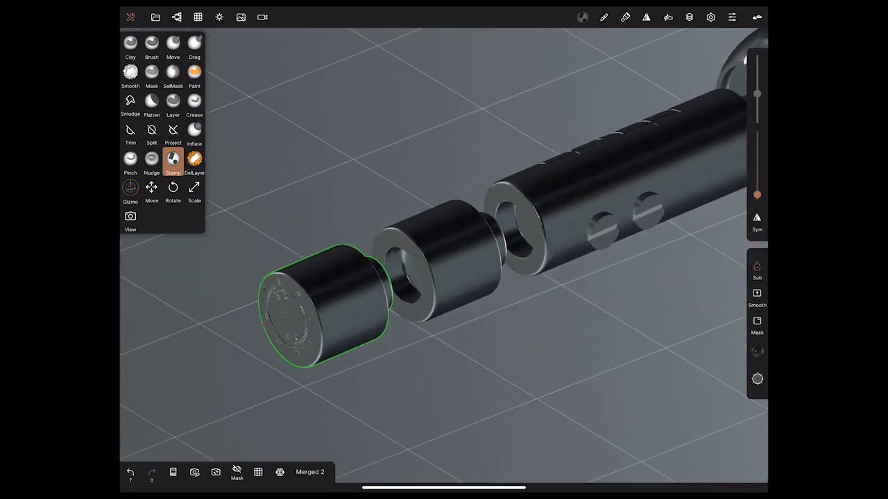
# - Stamp dense greeble panels near the joint end of the long Cylinder tube
pyautogui.click(172, 160)
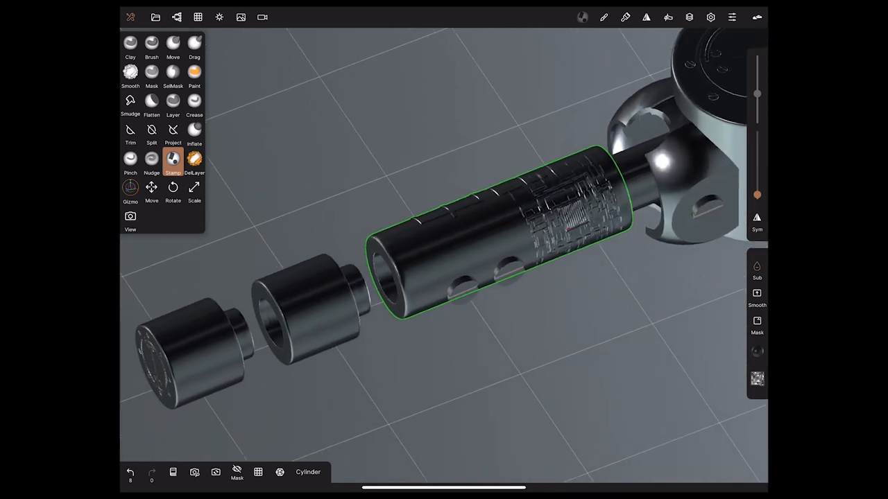
# - Change the Shading mode from PBR to Matcap and close the panel
pyautogui.click(219, 17)
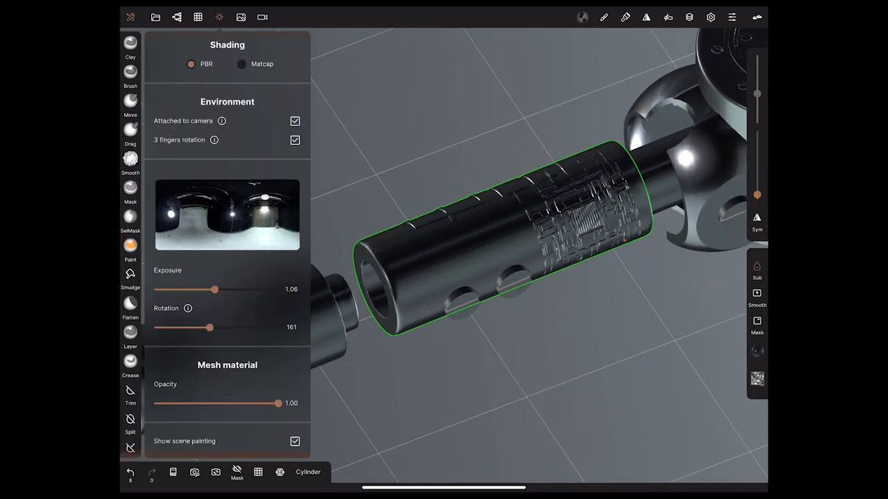
pyautogui.click(241, 64)
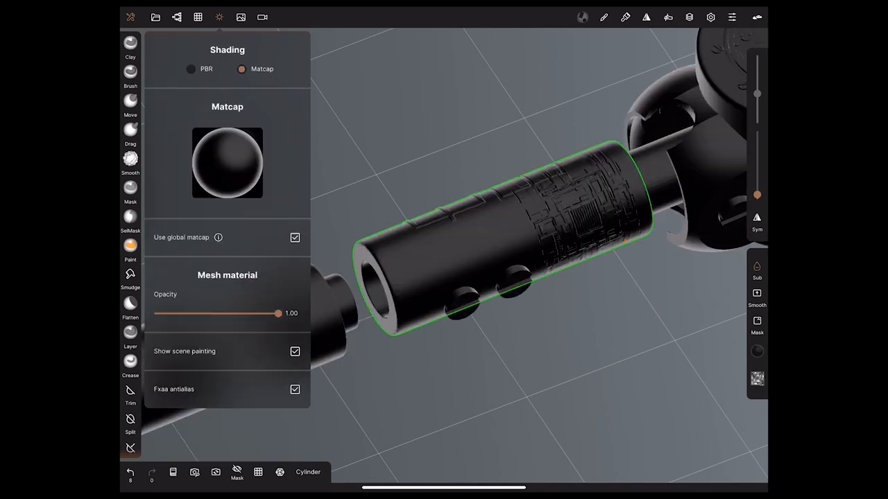
pyautogui.click(227, 163)
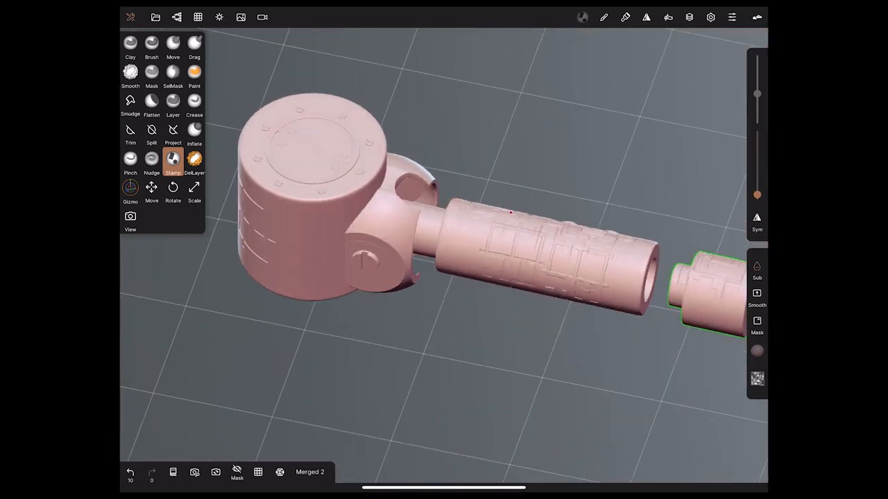
# - Replace the current matcap with a red clay matcap from the library
pyautogui.click(240, 17)
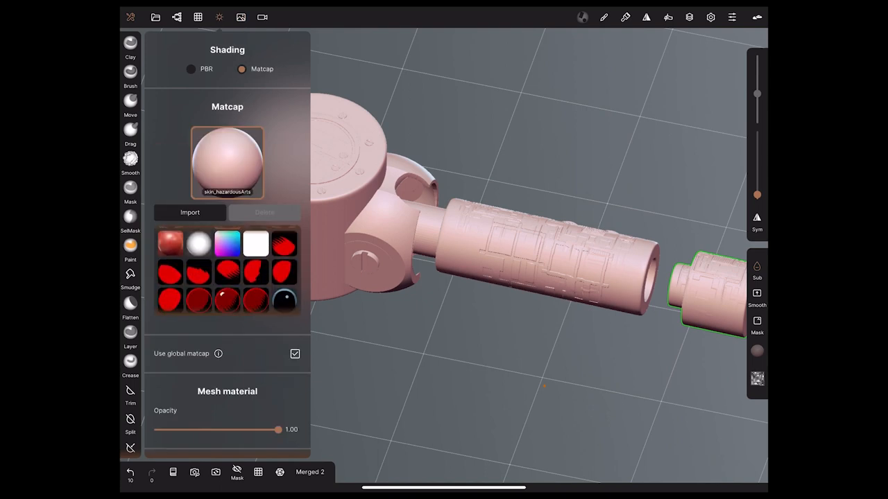
pyautogui.click(170, 243)
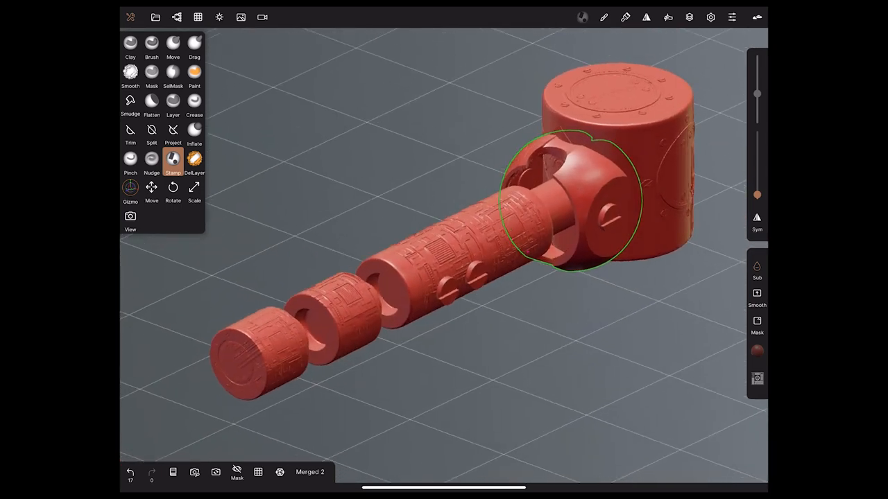
# - Light the starship with the vintage_measuring_lab_1k HDR over a nebula background
pyautogui.click(241, 17)
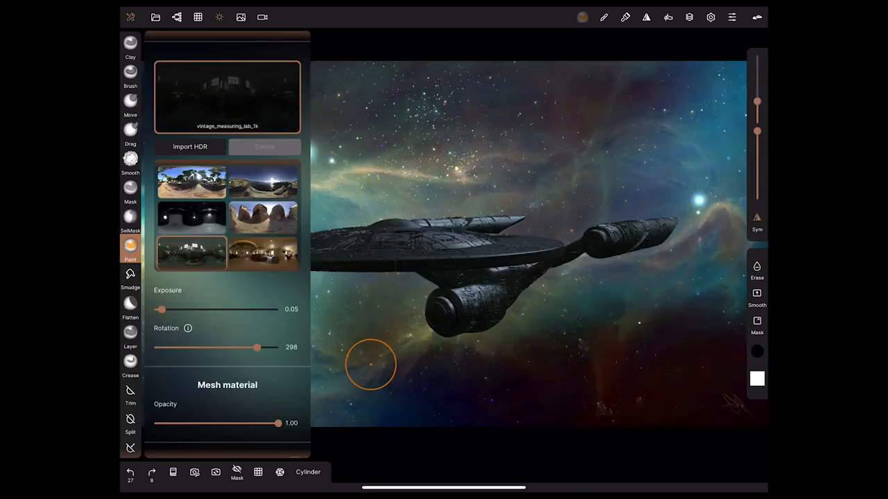
# - Raise environment Exposure to about 0.24, close the panel, and orbit around the ship
pyautogui.moveTo(160, 310); pyautogui.dragTo(191, 309)
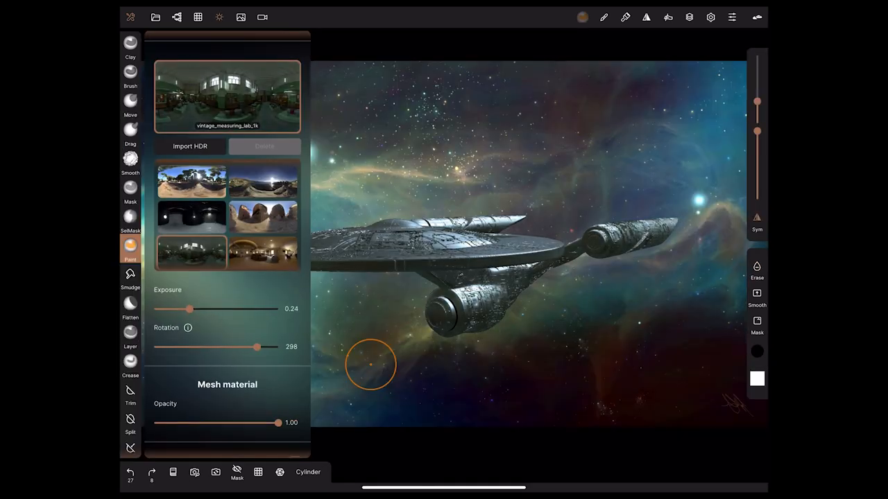
pyautogui.moveTo(256, 347); pyautogui.dragTo(266, 347)
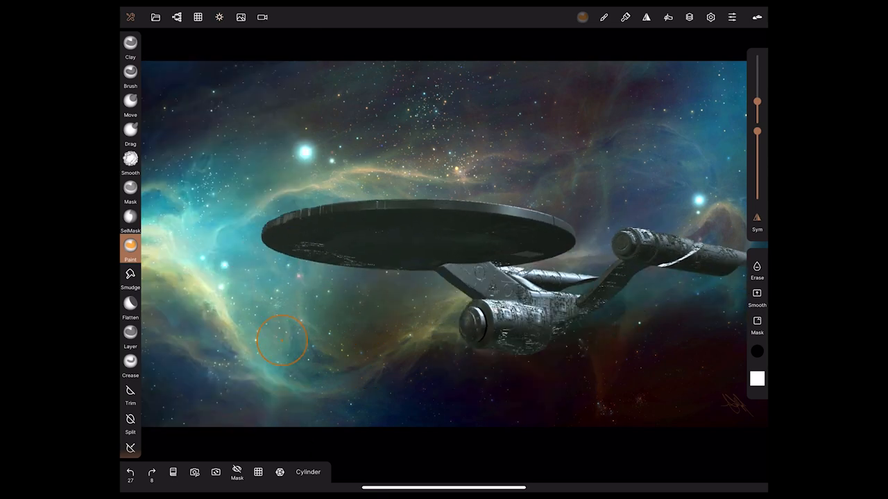
pyautogui.moveTo(281, 339); pyautogui.dragTo(537, 172)
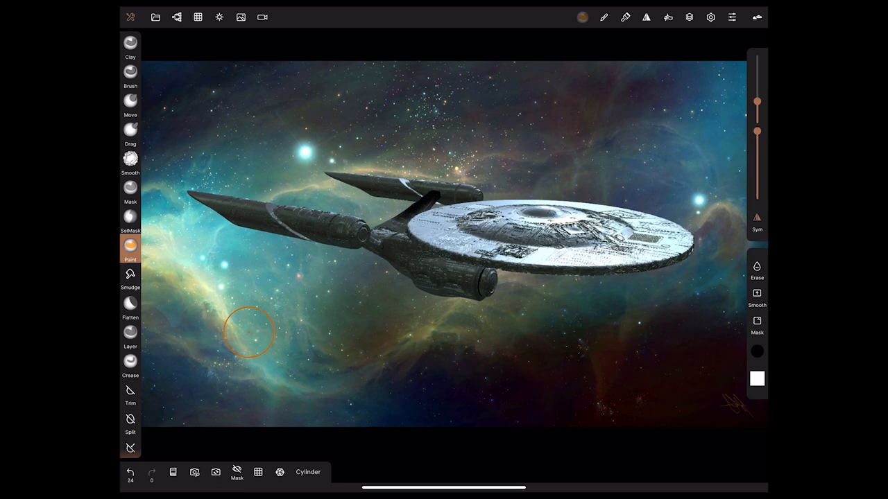
pyautogui.click(177, 17)
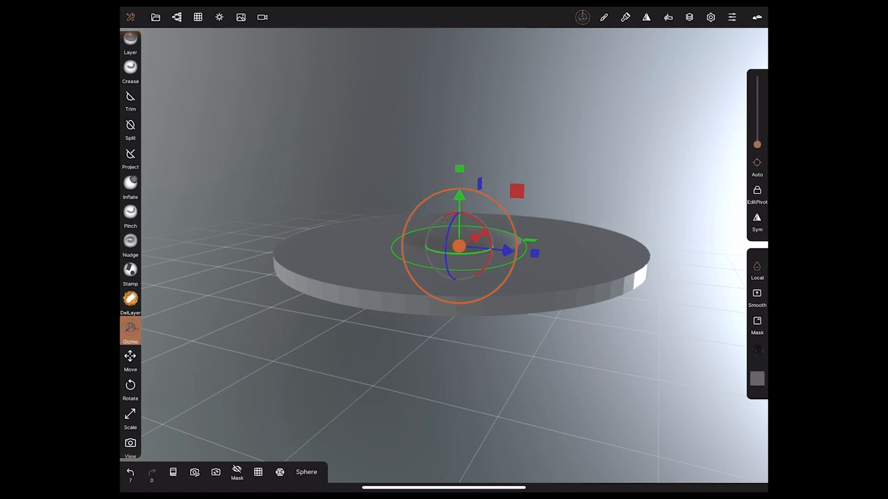
# - Merge the disc and spheres into a domed saucer and reposition the thin box neck piece
pyautogui.click(219, 17)
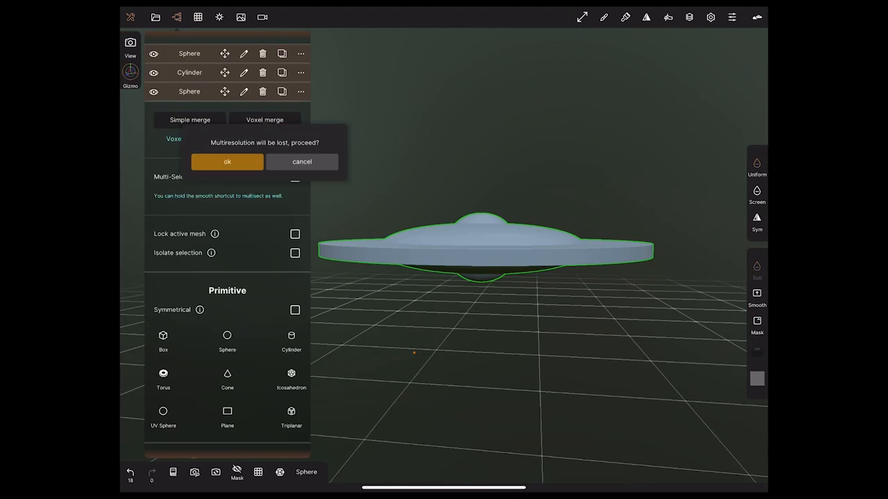
pyautogui.click(226, 161)
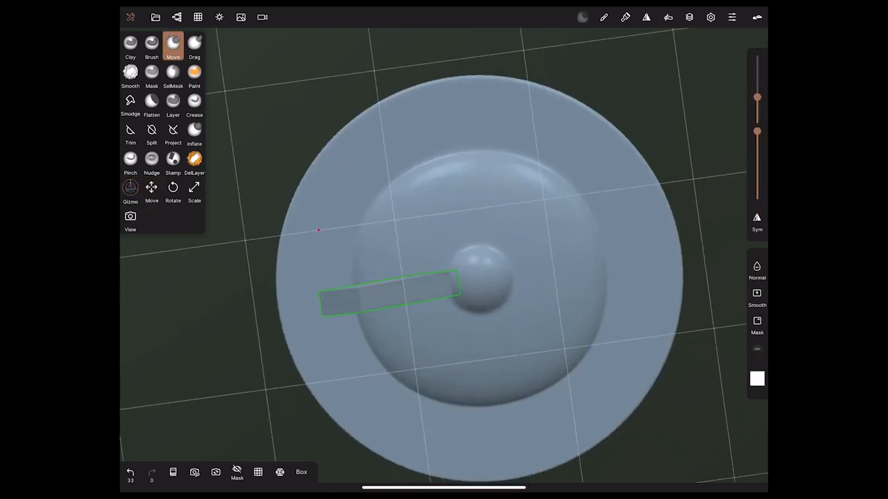
pyautogui.moveTo(388, 295); pyautogui.dragTo(220, 345)
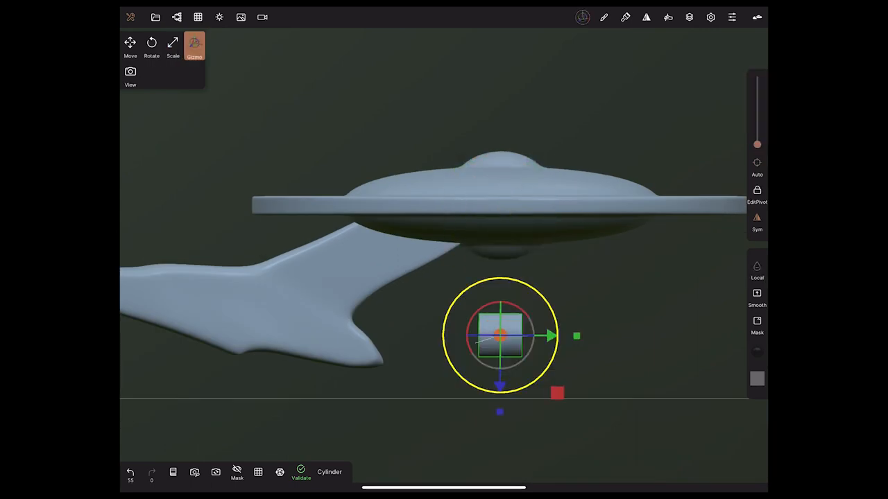
pyautogui.click(240, 17)
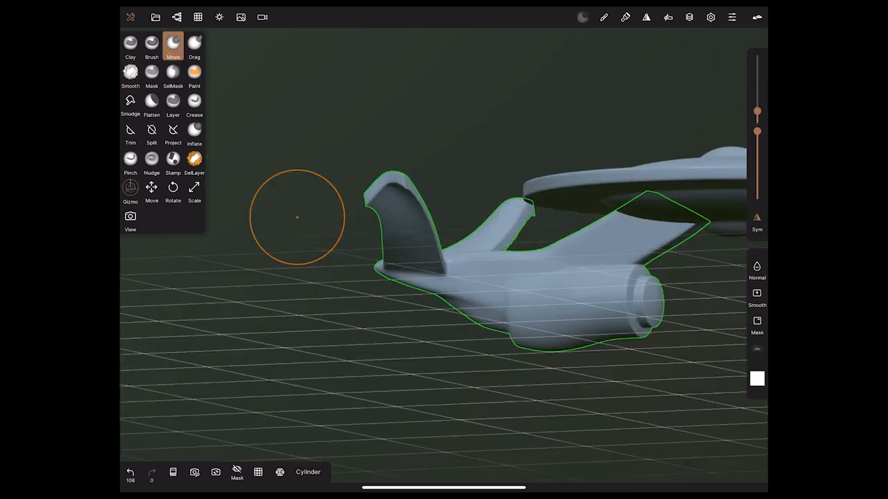
# - Shape the engineering hull and pylons, and position twin cylinder nacelles
pyautogui.click(131, 190)
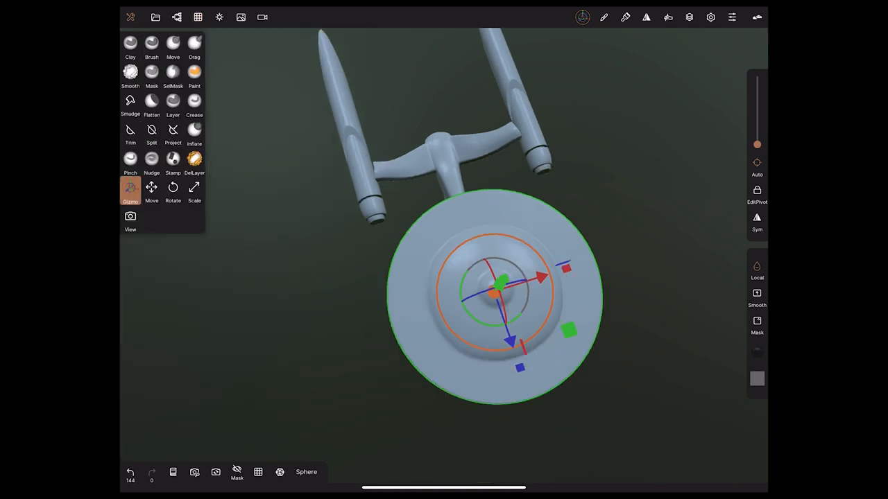
pyautogui.click(172, 160)
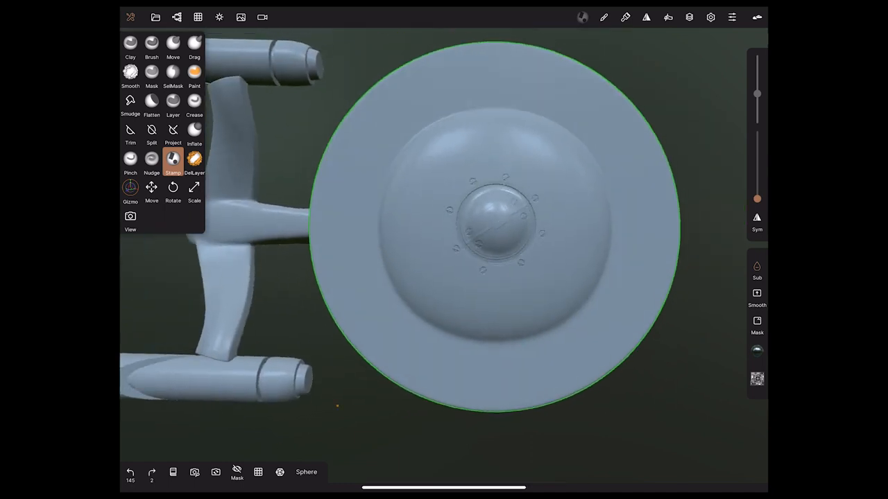
# - Stamp greeble panel detail across the saucer dome, nacelles and engineering hull
pyautogui.click(173, 75)
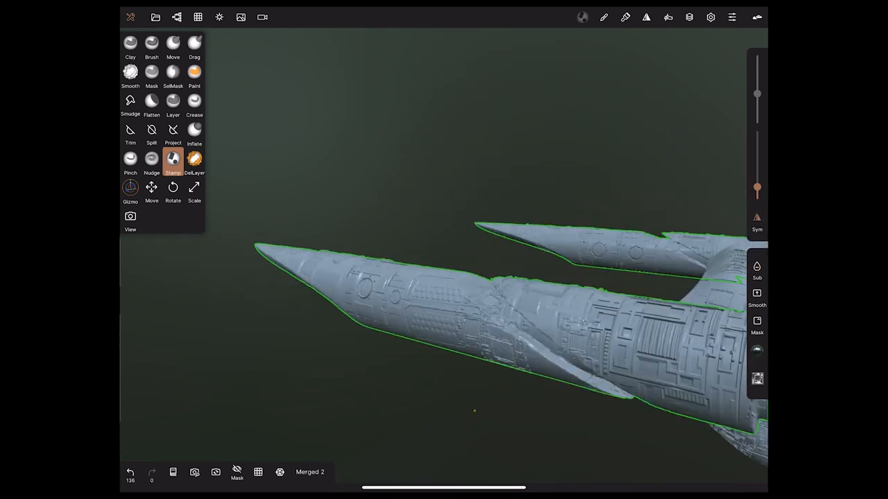
pyautogui.click(173, 43)
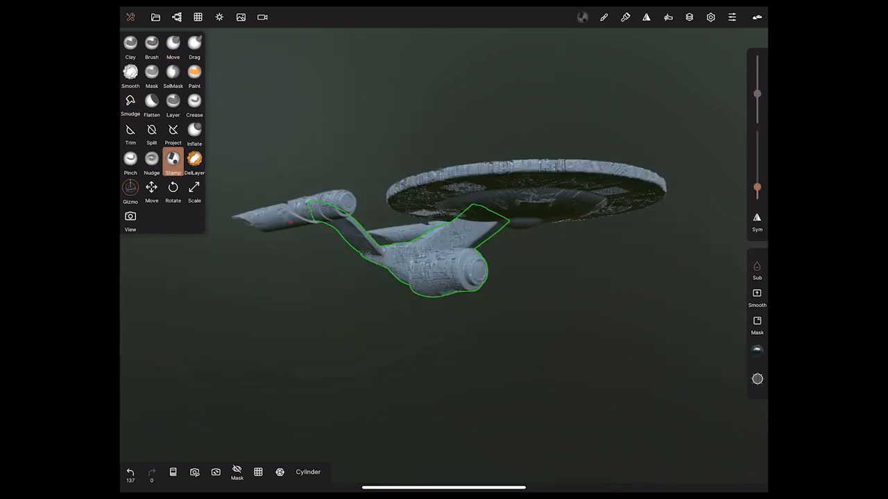
pyautogui.click(219, 17)
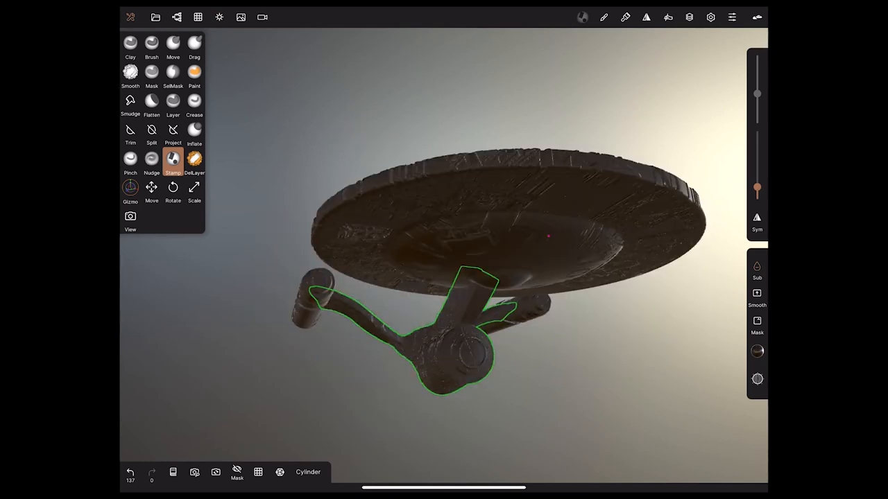
# - Open the painting and material settings and choose a metal material preset
pyautogui.click(624, 16)
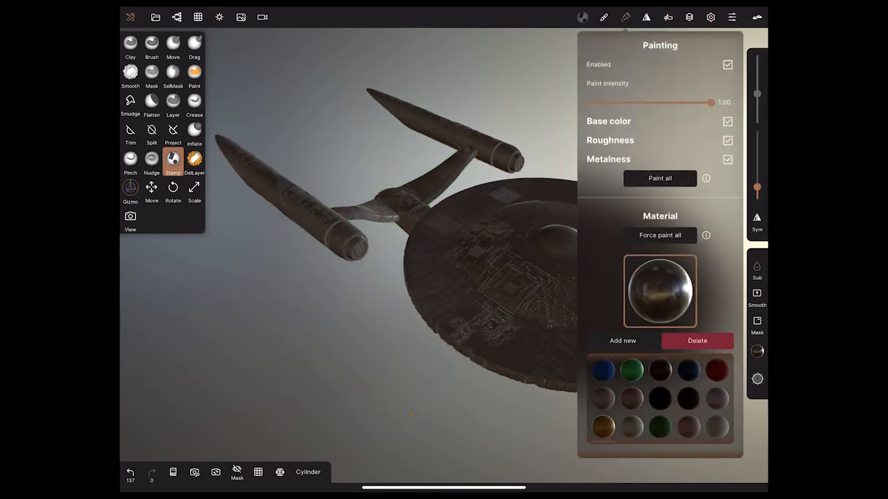
pyautogui.click(130, 188)
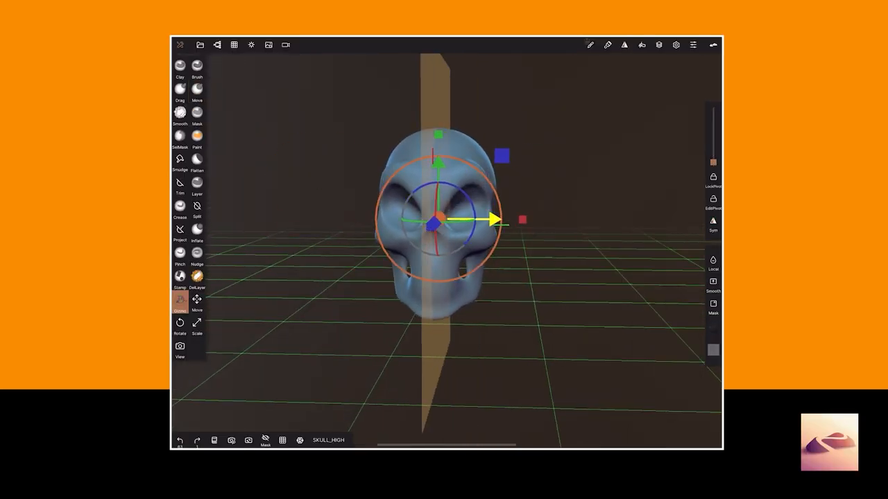
pyautogui.click(713, 222)
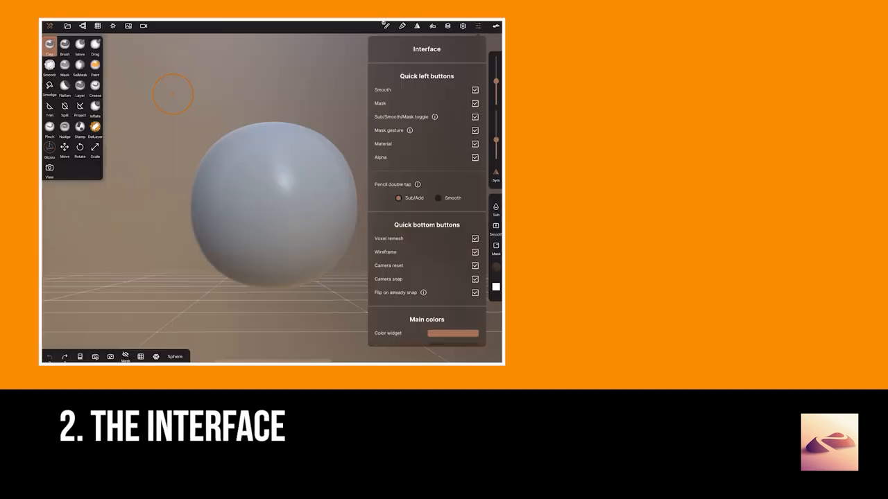
pyautogui.scroll(-3)
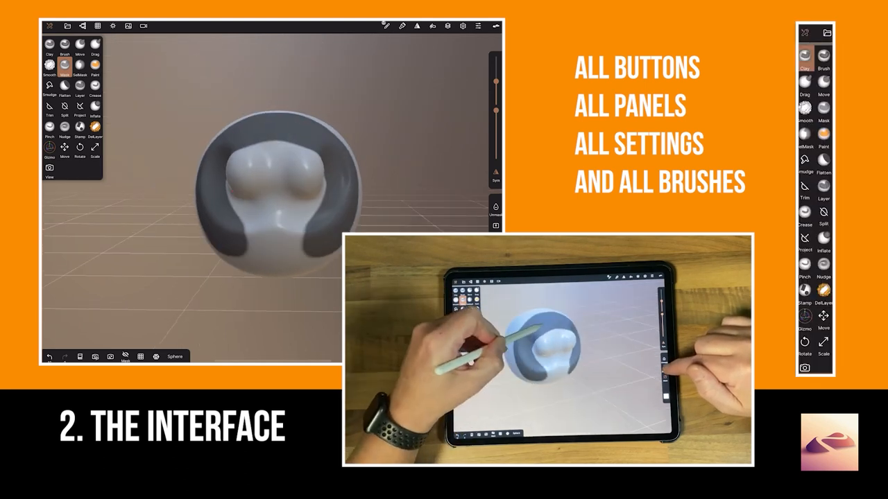
pyautogui.click(48, 147)
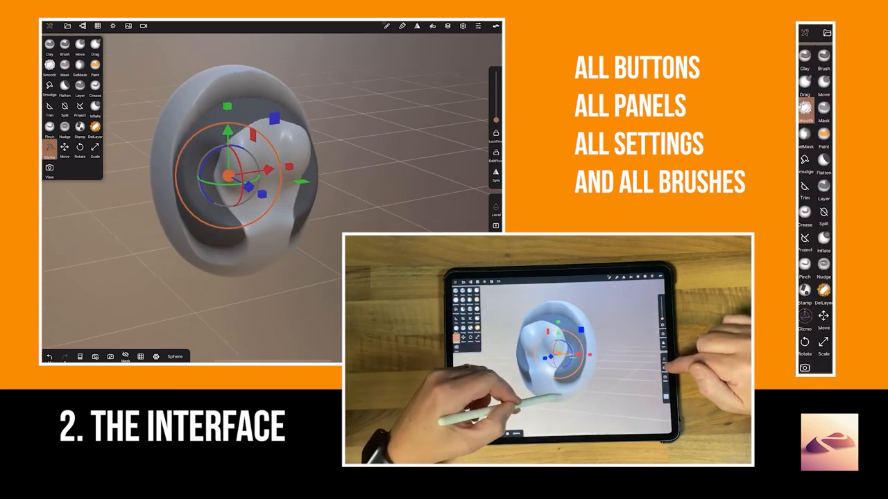